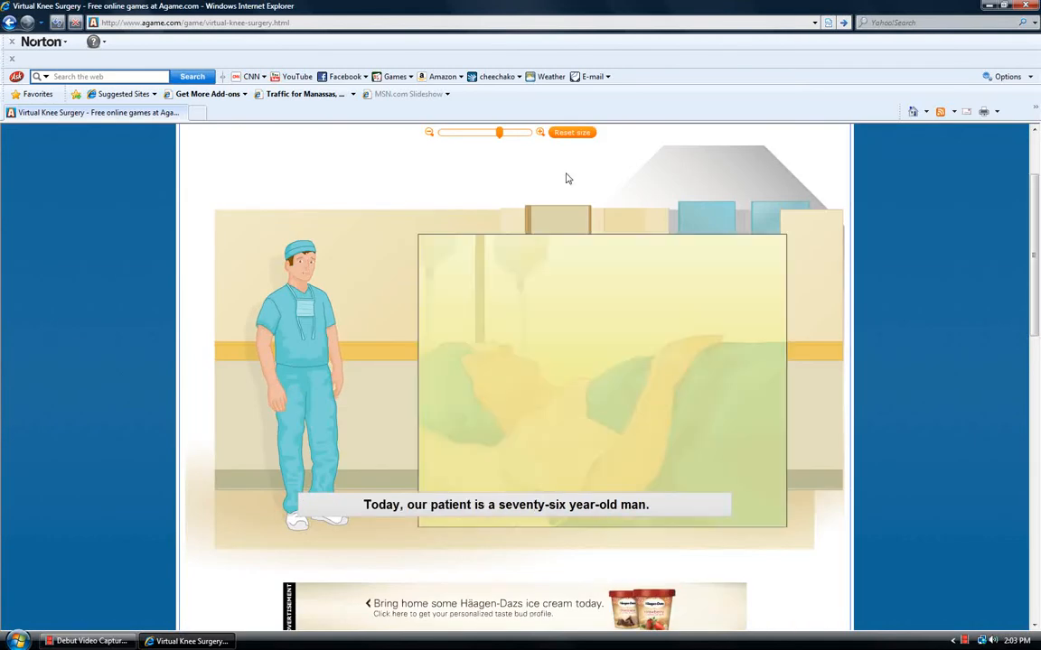
Enlarge the game, review the vital signs chart, and approve the 76-year-old for surgery.
drag(499, 133, 503, 132)
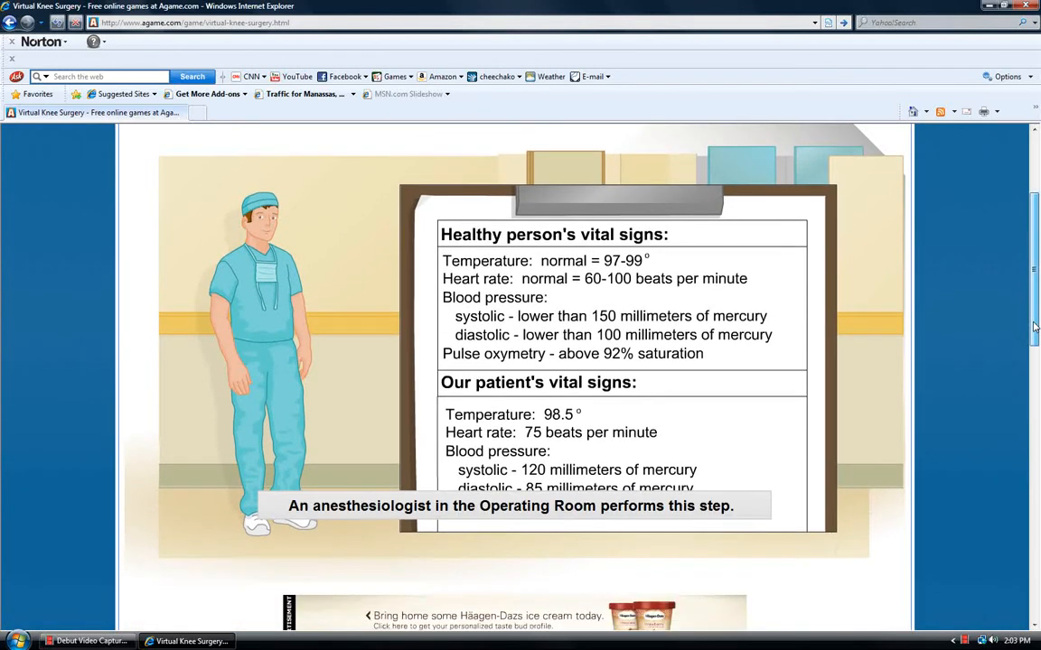
scroll(down, 3)
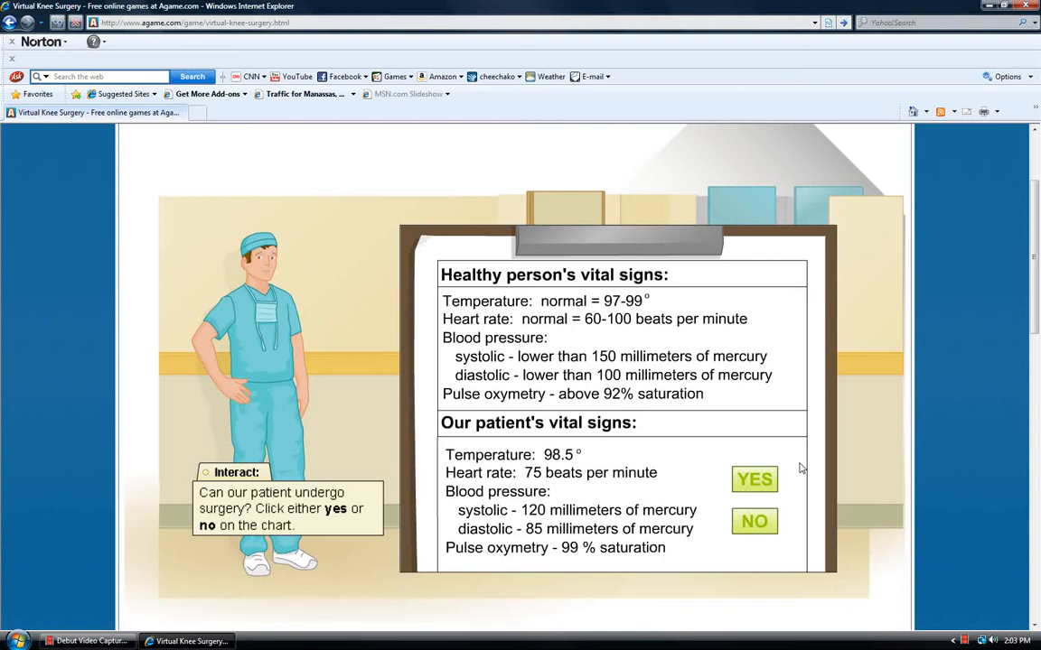
click(754, 479)
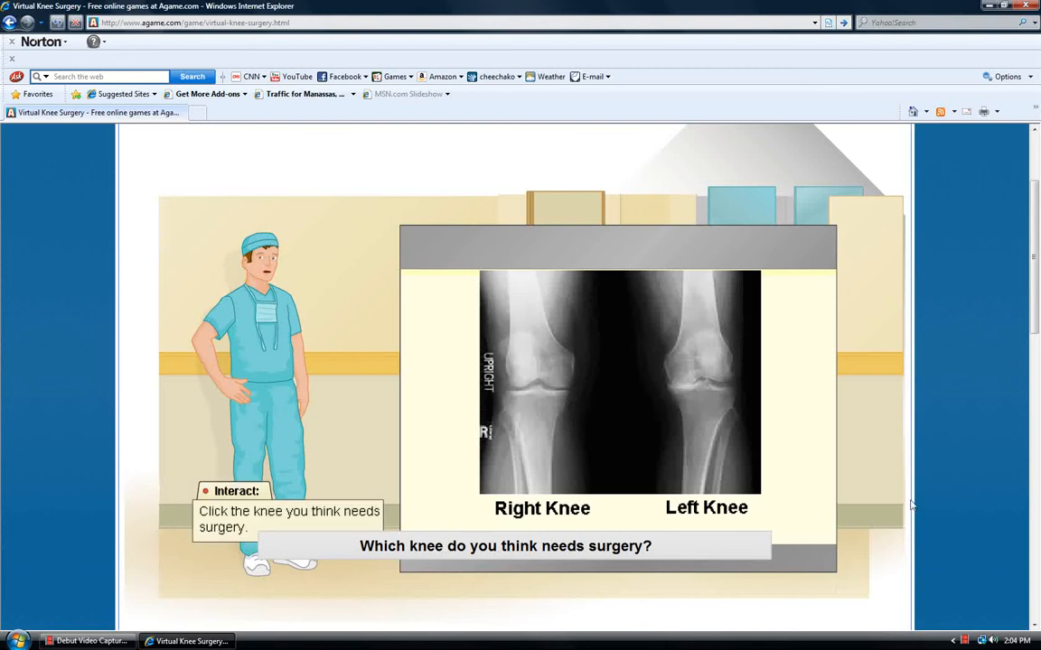
Pick the left knee X-ray, initial the left leg, and continue.
click(707, 379)
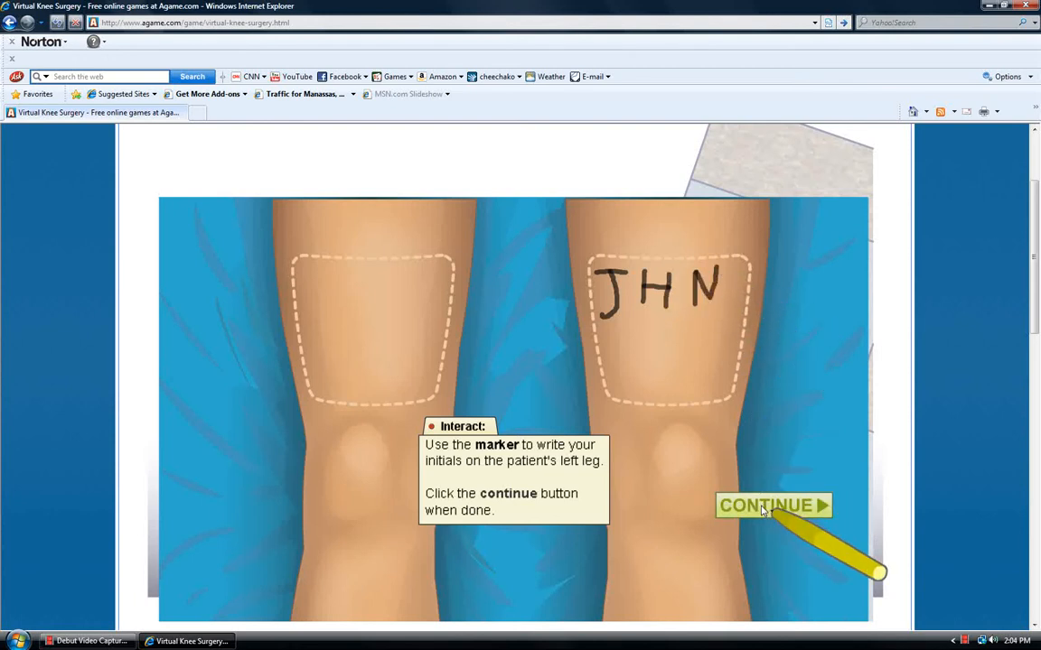
click(773, 506)
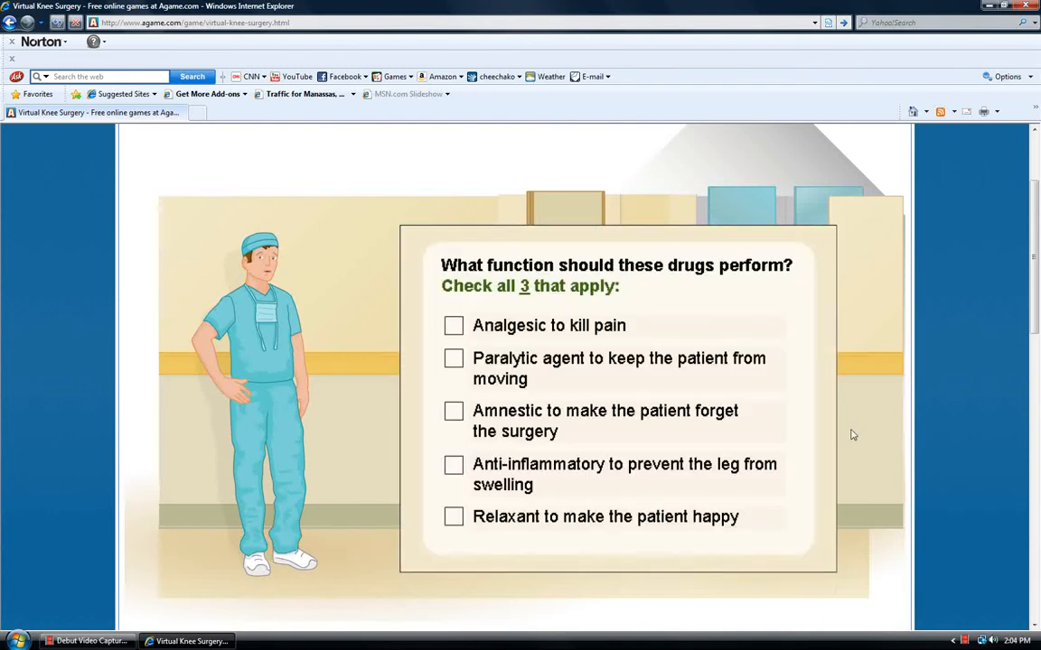
mouse_move(851, 435)
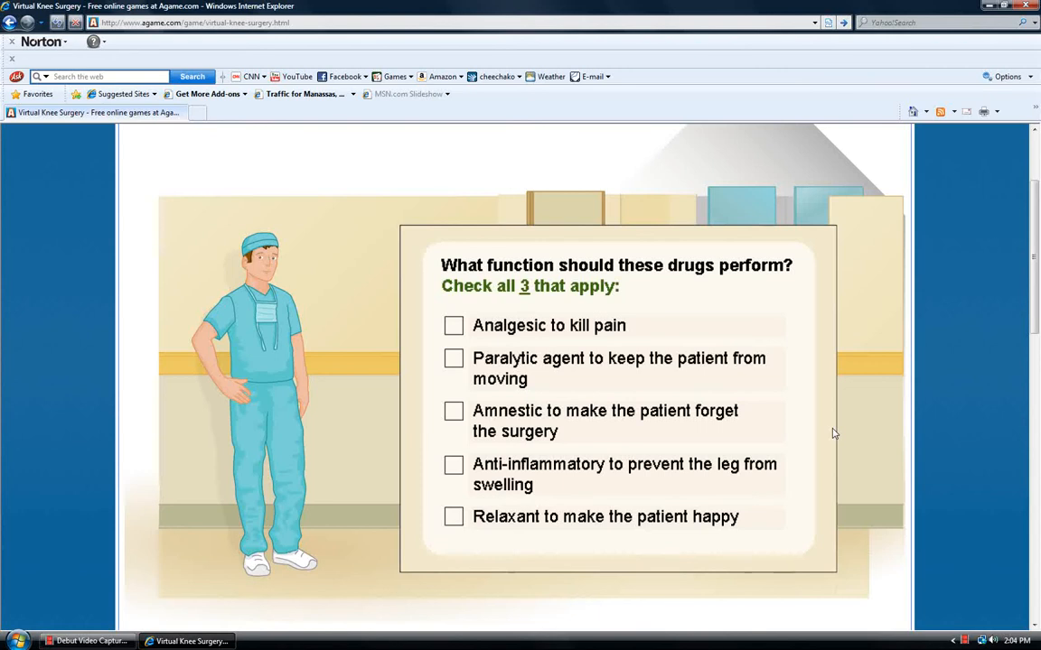
mouse_move(450, 368)
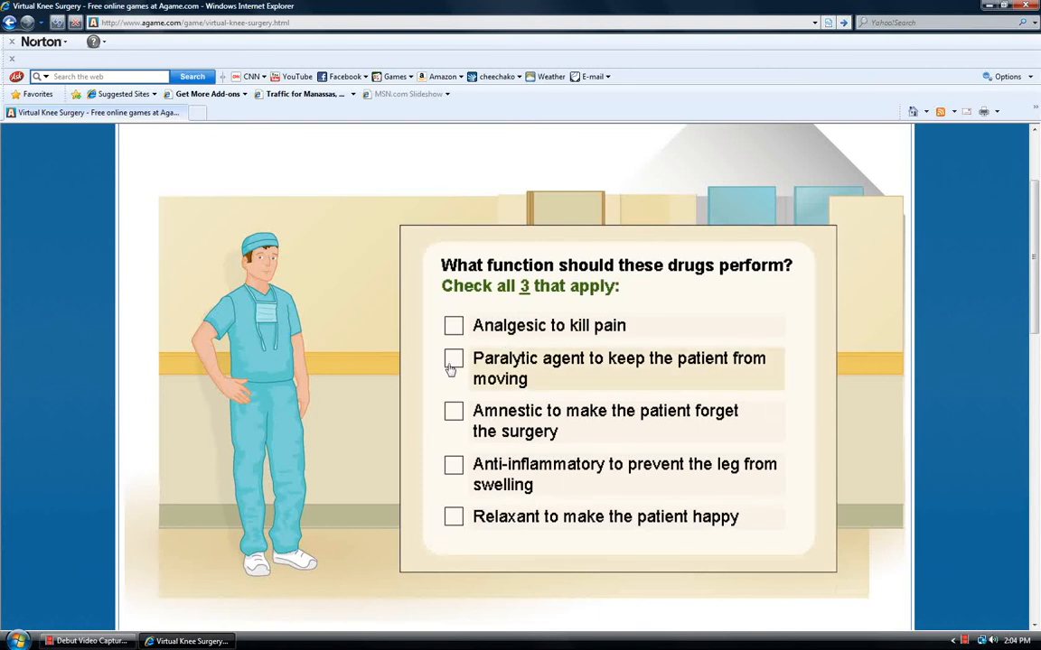
mouse_move(458, 427)
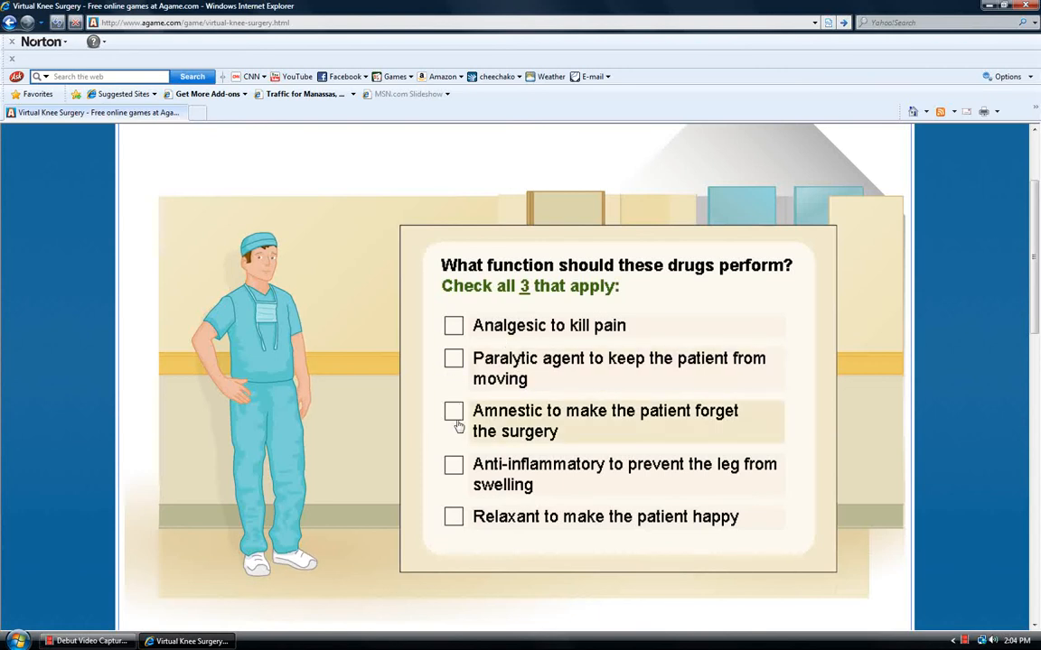
Tick Paralytic agent, Anti-inflammatory, Amnestic and Analgesic in the drug-function quiz.
click(453, 358)
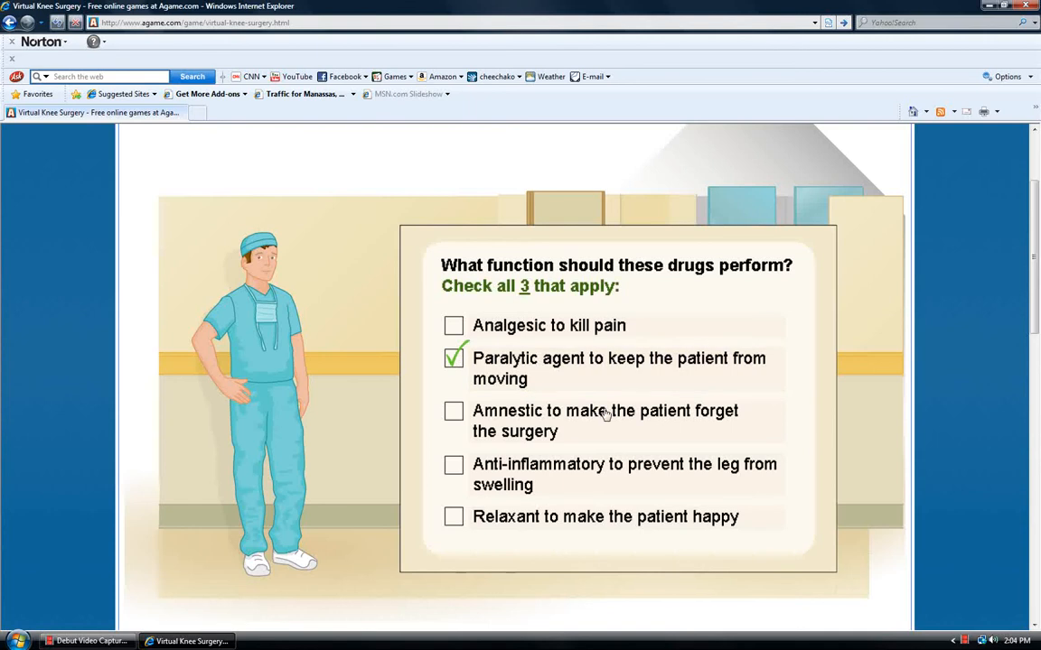
mouse_move(493, 467)
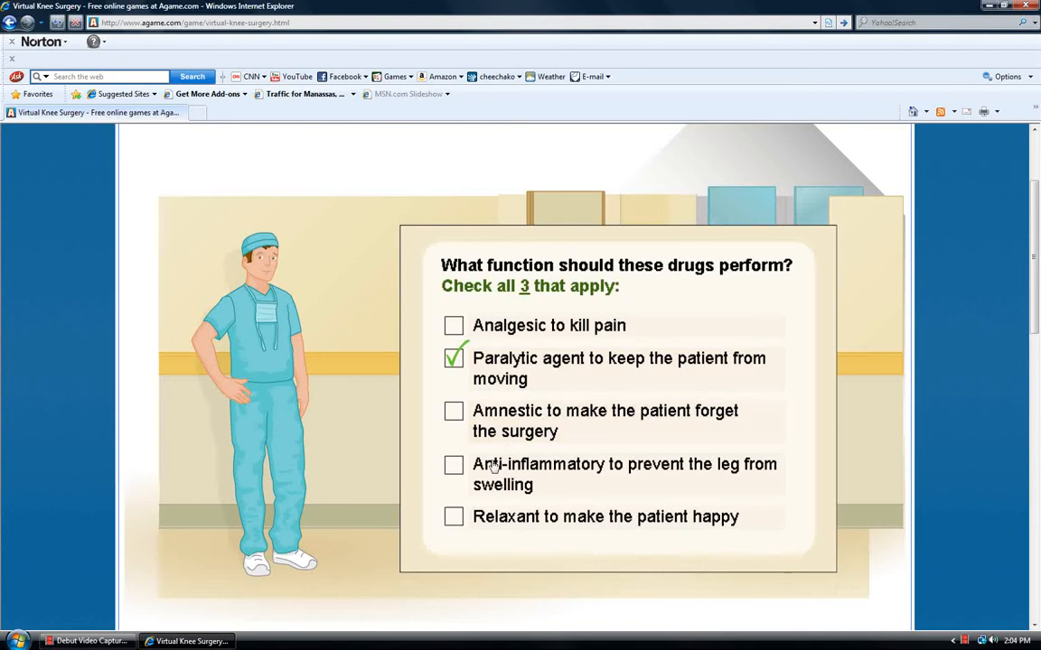
click(453, 464)
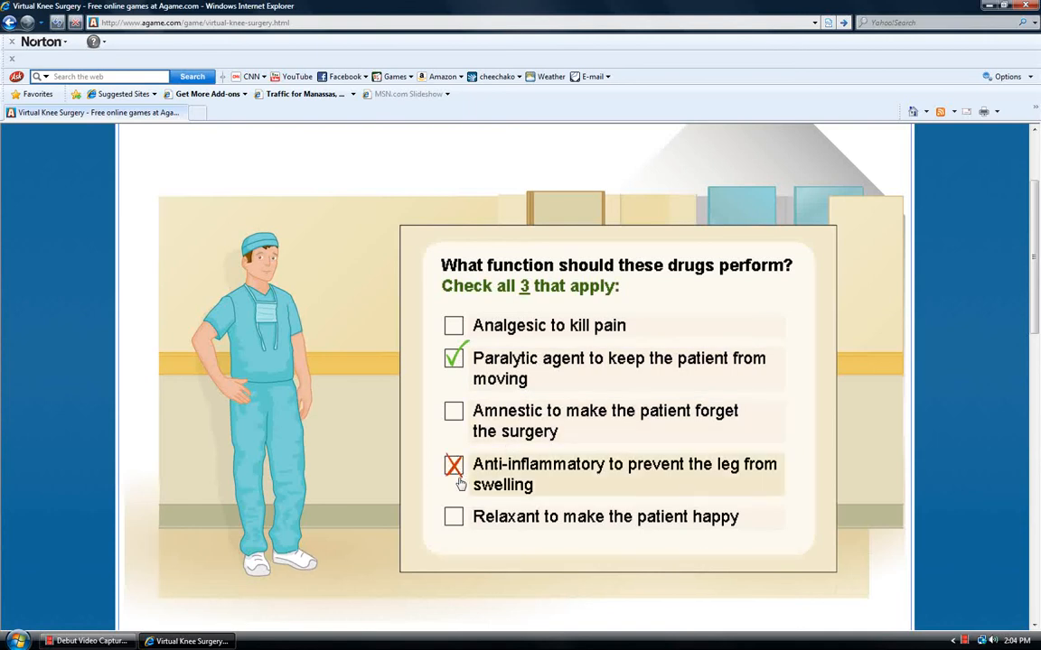
click(452, 411)
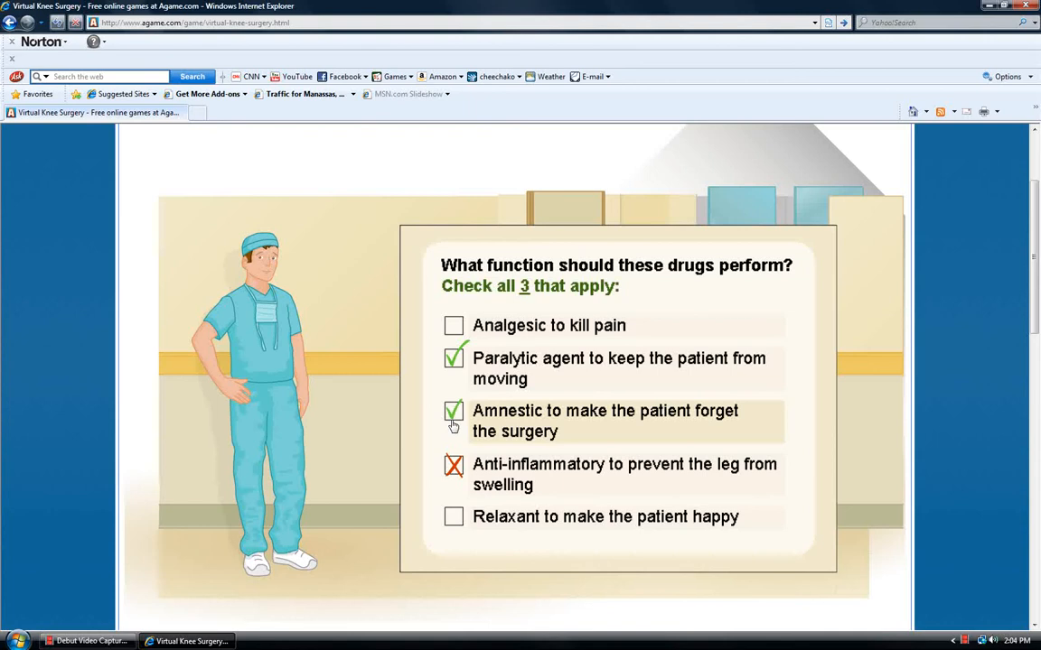
click(453, 325)
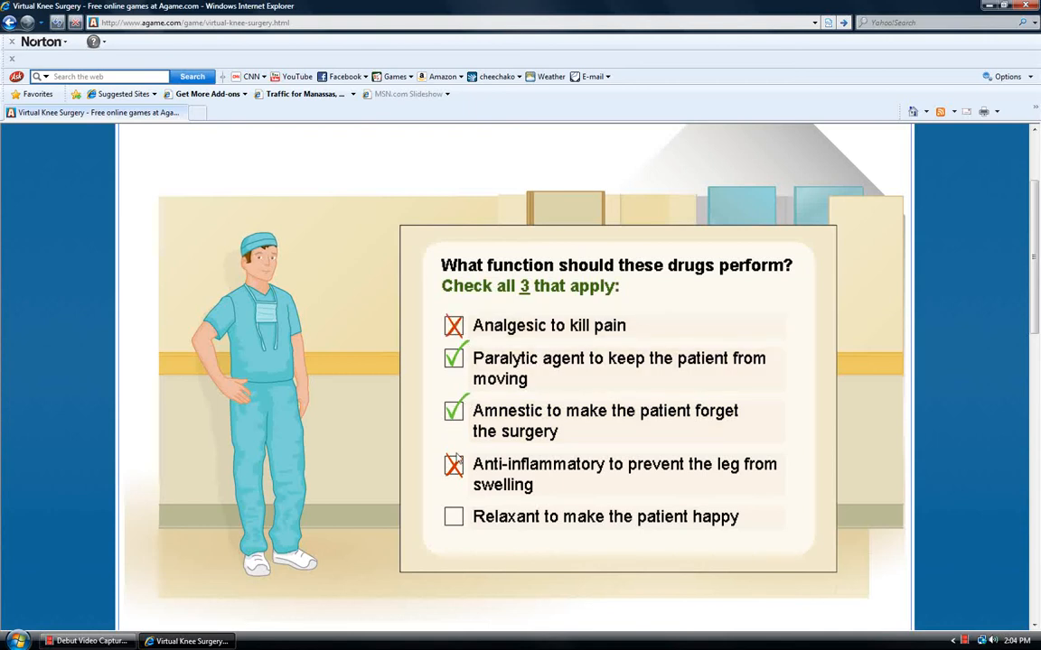
click(453, 516)
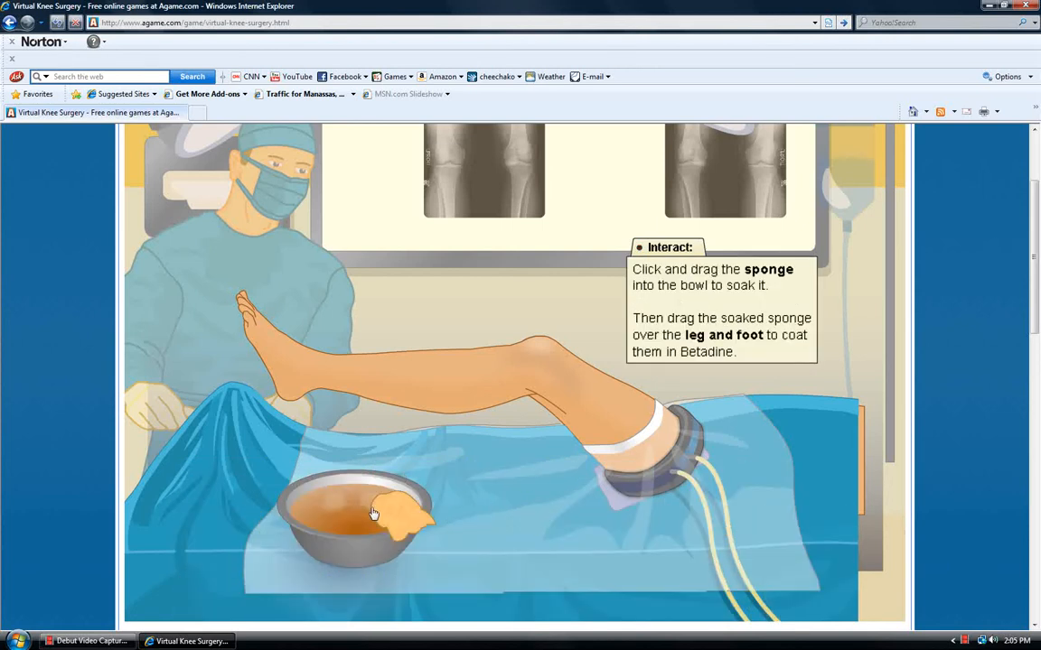
Dip the sponge in Betadine and coat the leg and foot.
drag(379, 511, 529, 415)
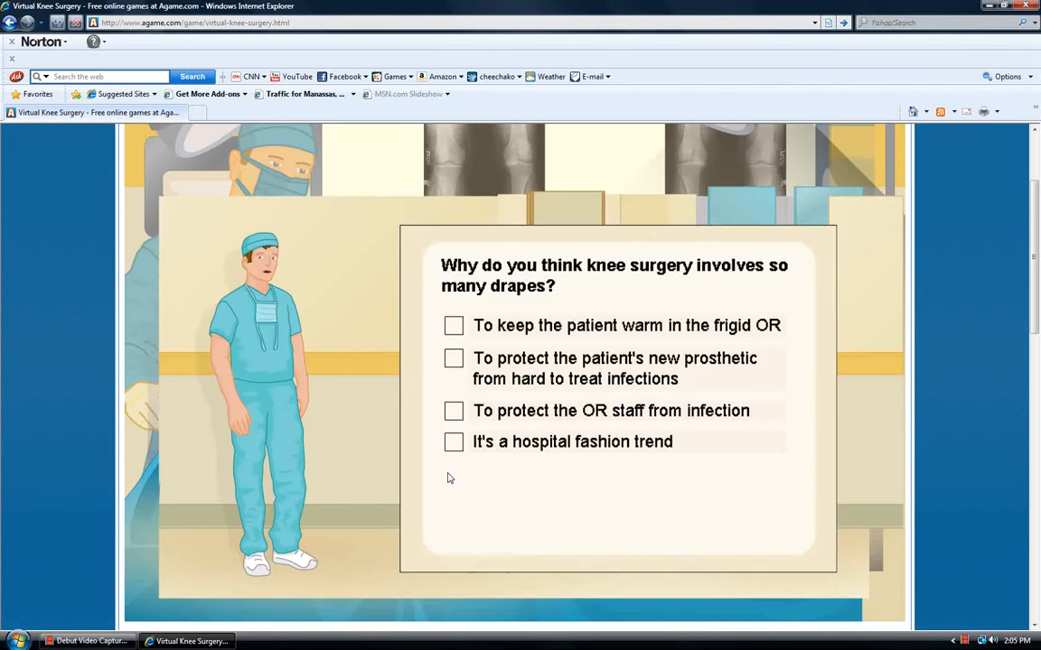
mouse_move(477, 508)
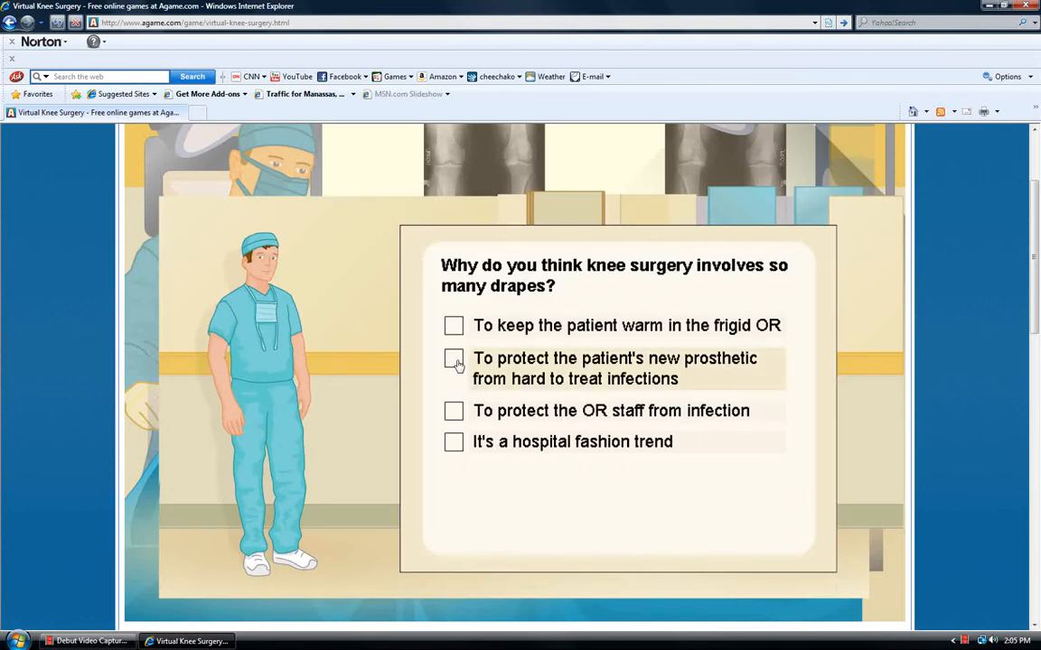
Answer that drapes protect the new prosthetic from hard-to-treat infections.
click(454, 359)
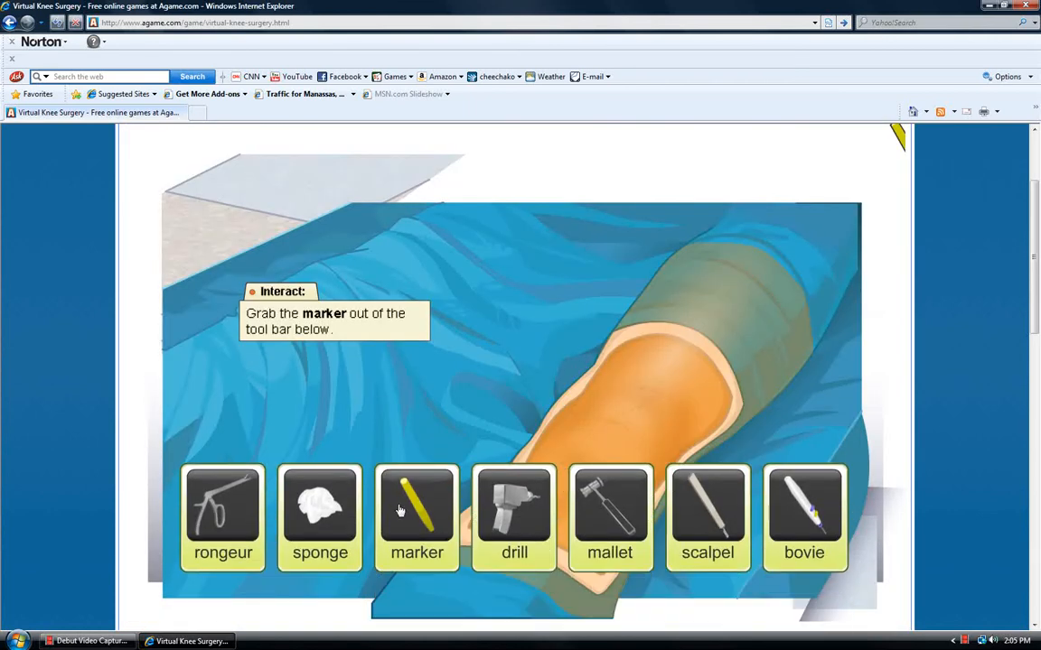
Mark the incision along the dotted guides and answer that perpendicular lines match skin.
click(417, 510)
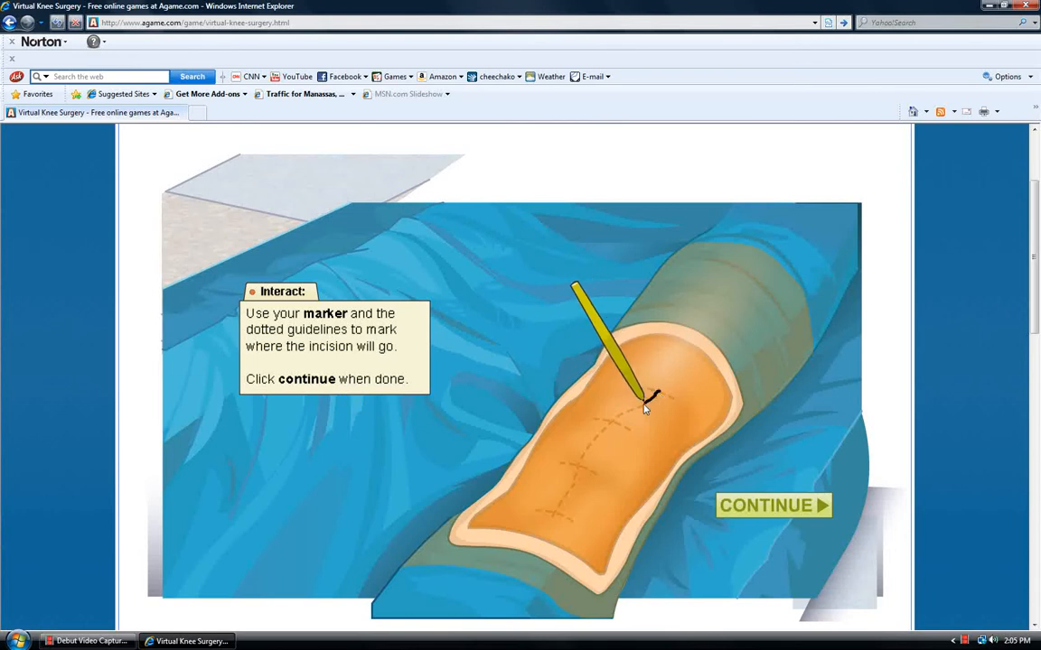
drag(648, 404, 570, 476)
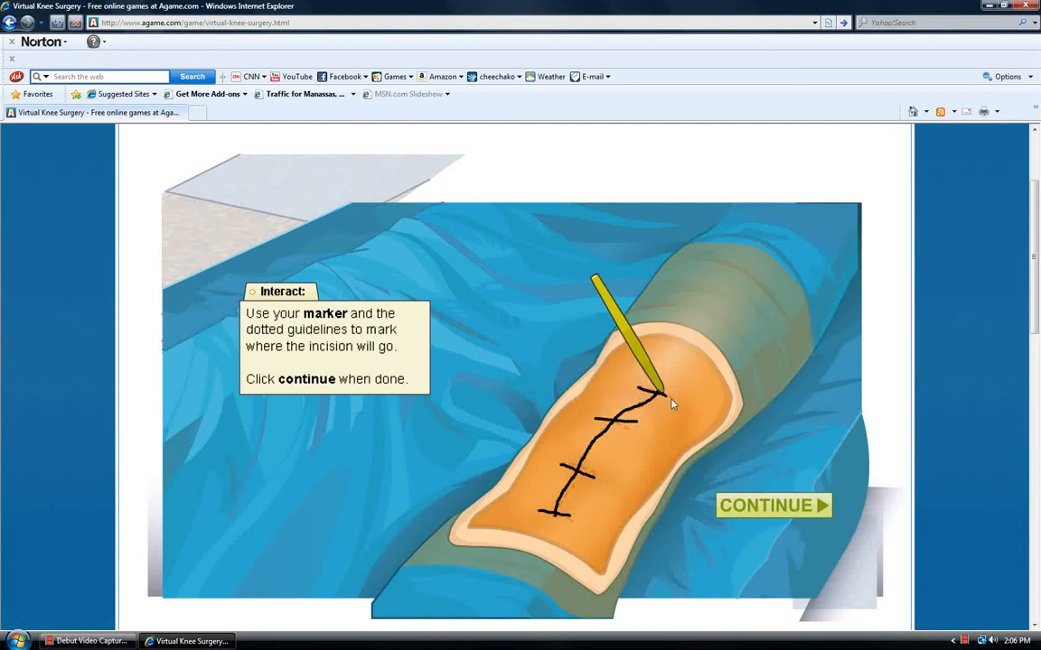
click(772, 505)
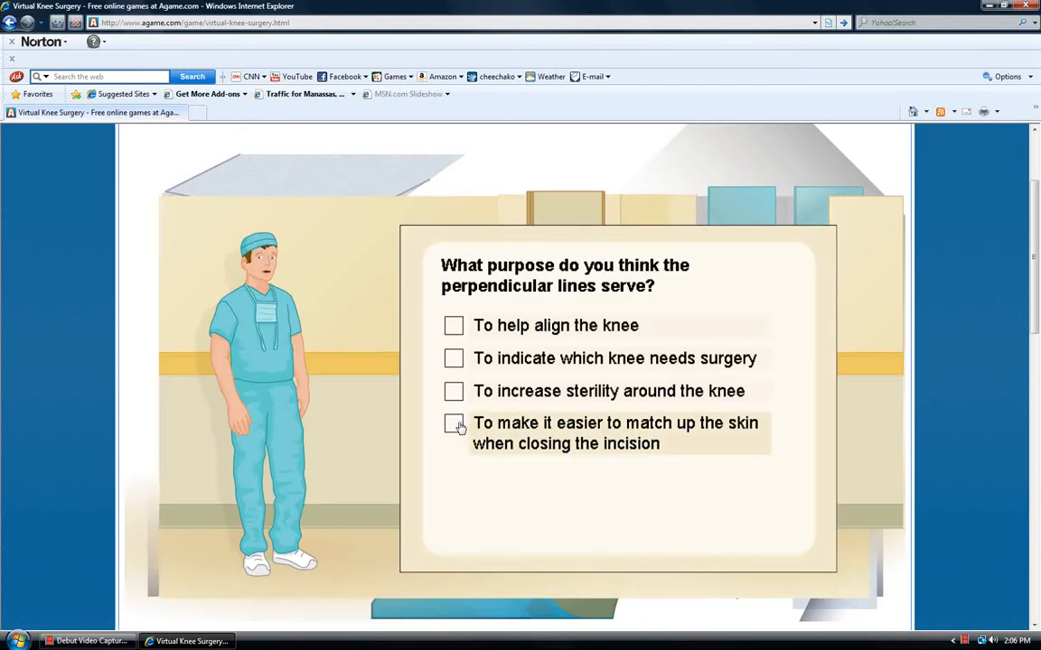
click(453, 423)
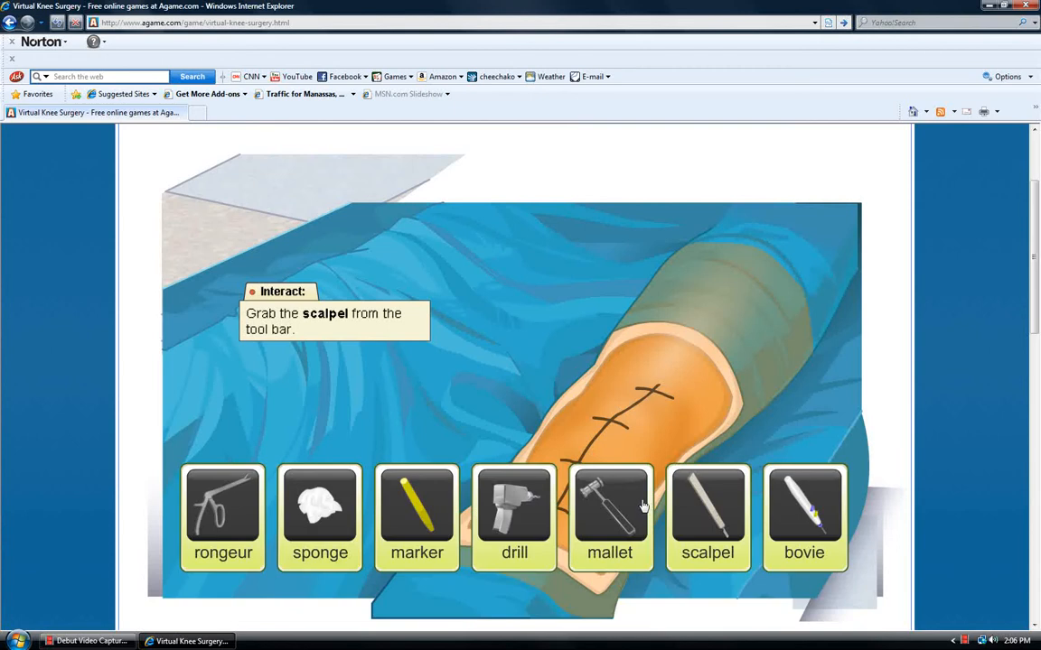
mouse_move(689, 515)
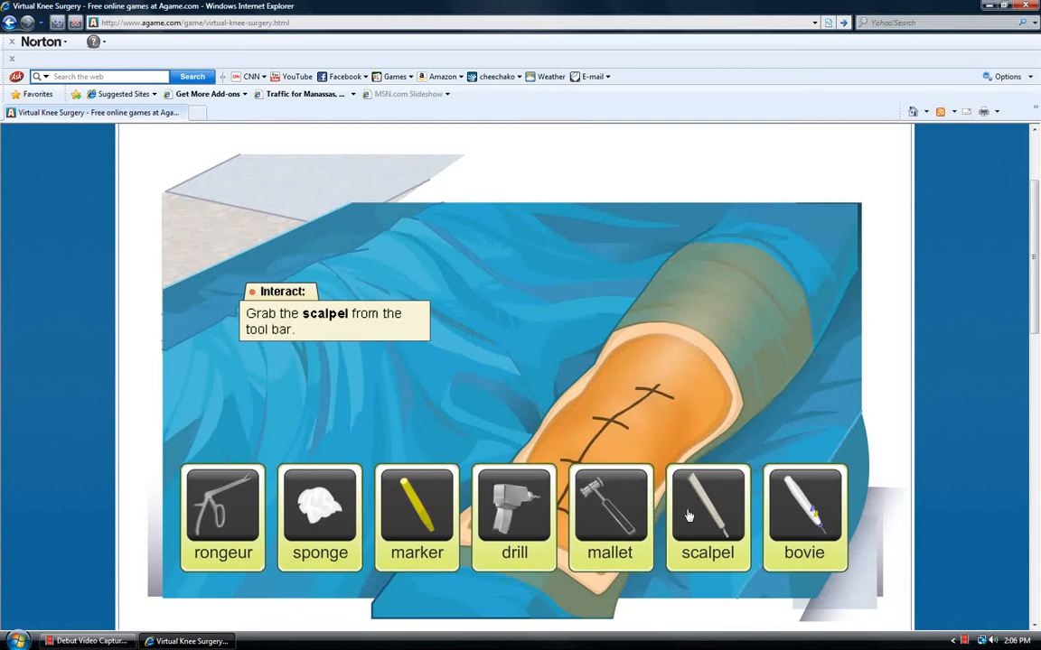
Slice along the marked line with the scalpel, then cauterize veins with the Bovie.
click(707, 515)
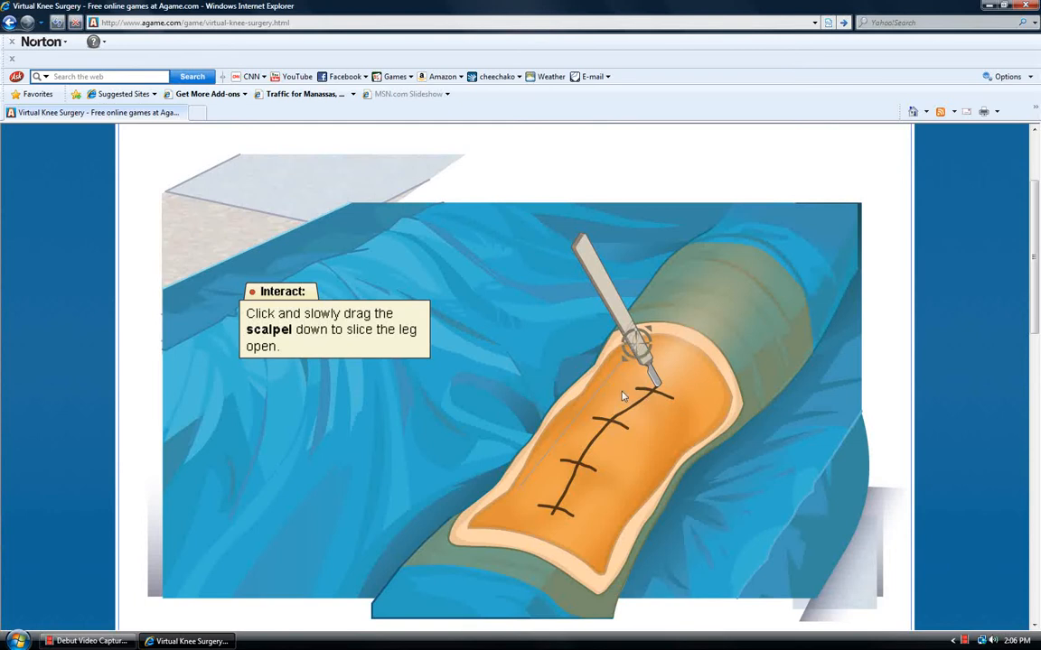
drag(641, 347, 588, 411)
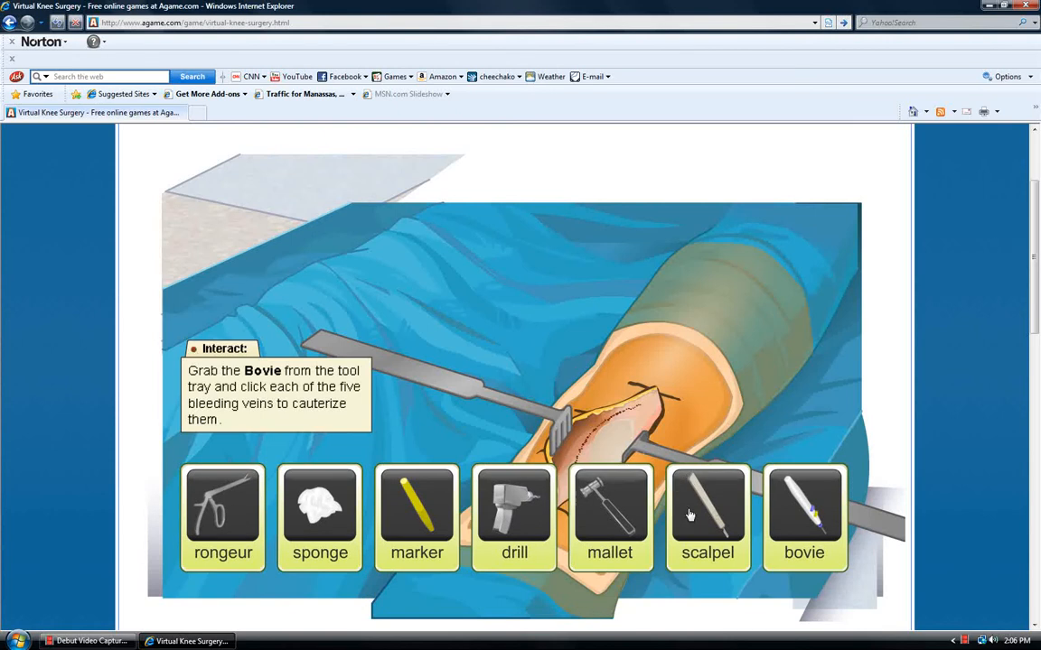
click(804, 510)
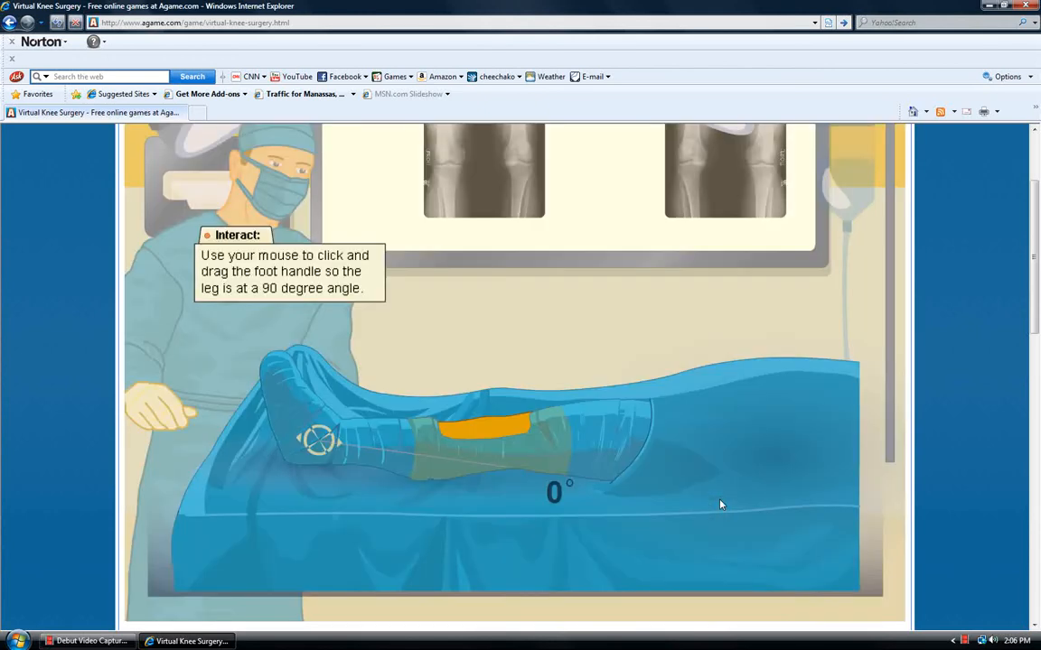
Drag the foot handle up until the knee reads 90 degrees.
drag(316, 440, 373, 449)
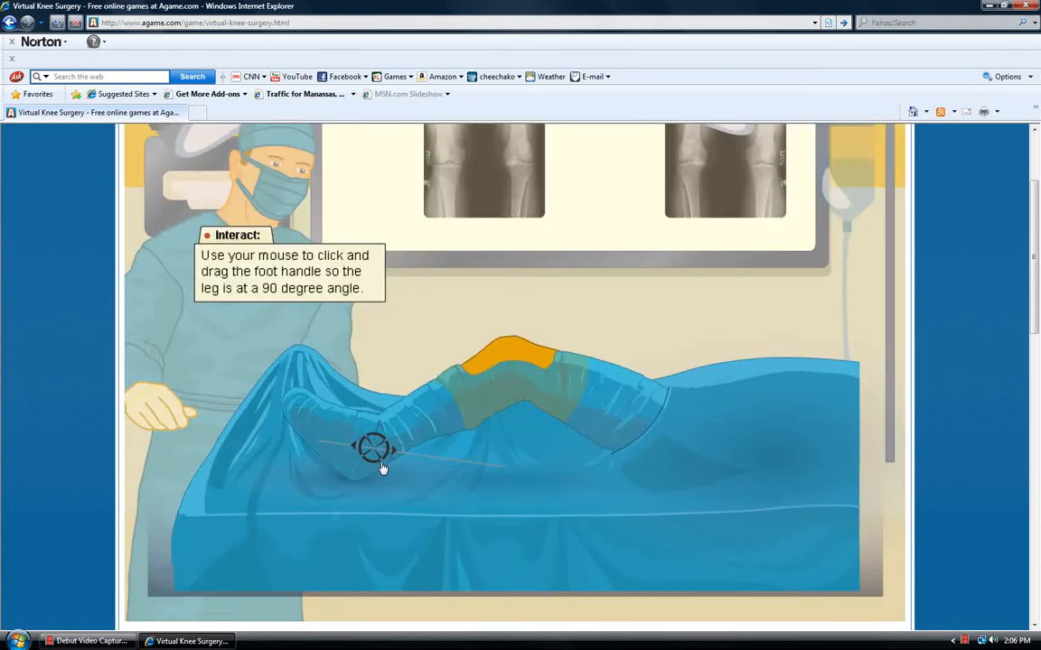
drag(373, 447, 411, 454)
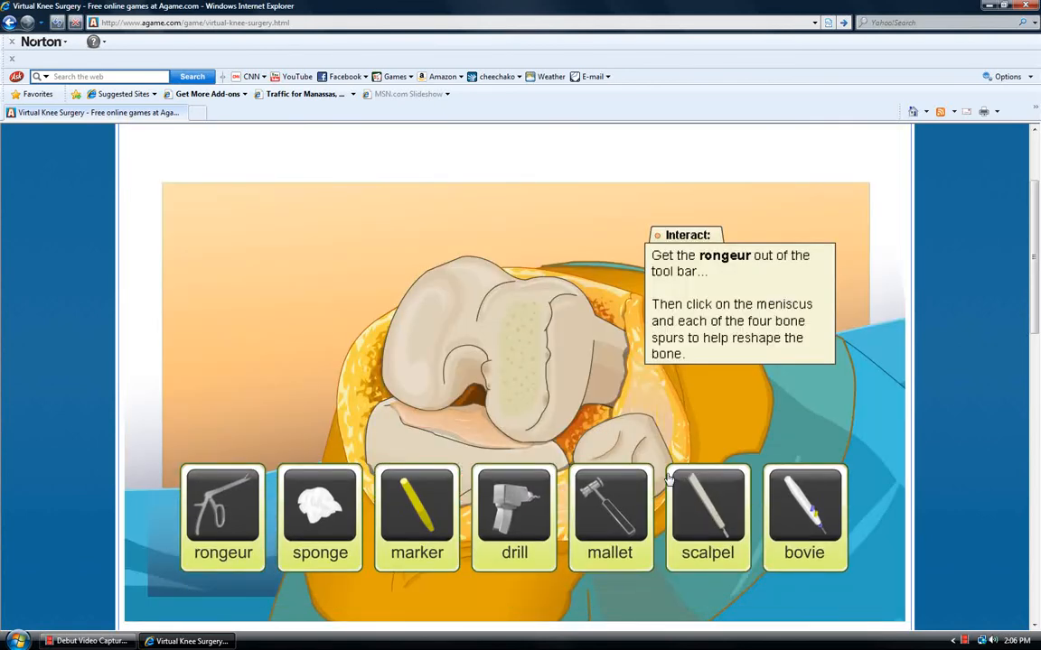
mouse_move(587, 513)
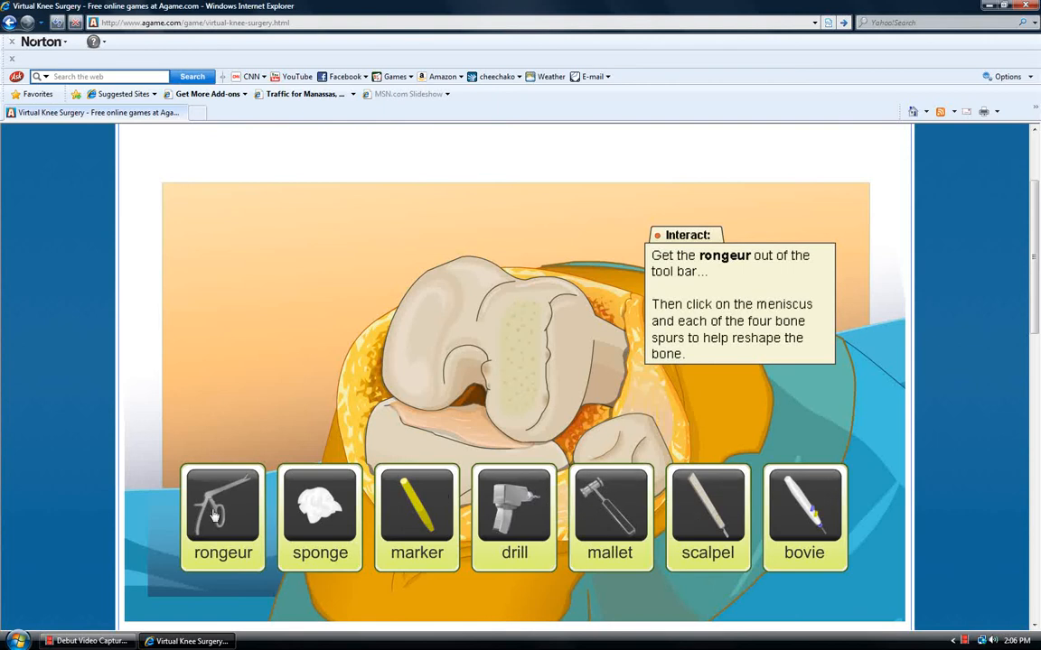
Use the rongeur to trim the meniscus and the four bone spurs.
click(223, 510)
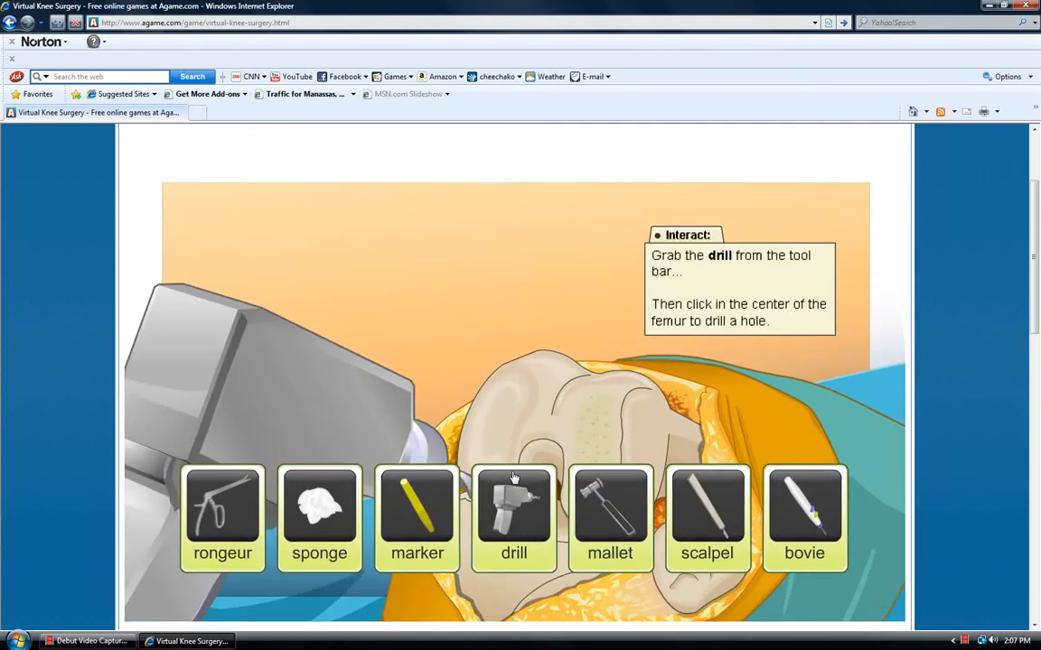
Drill the femur centre, then hammer in the jig pins with the mallet.
click(513, 510)
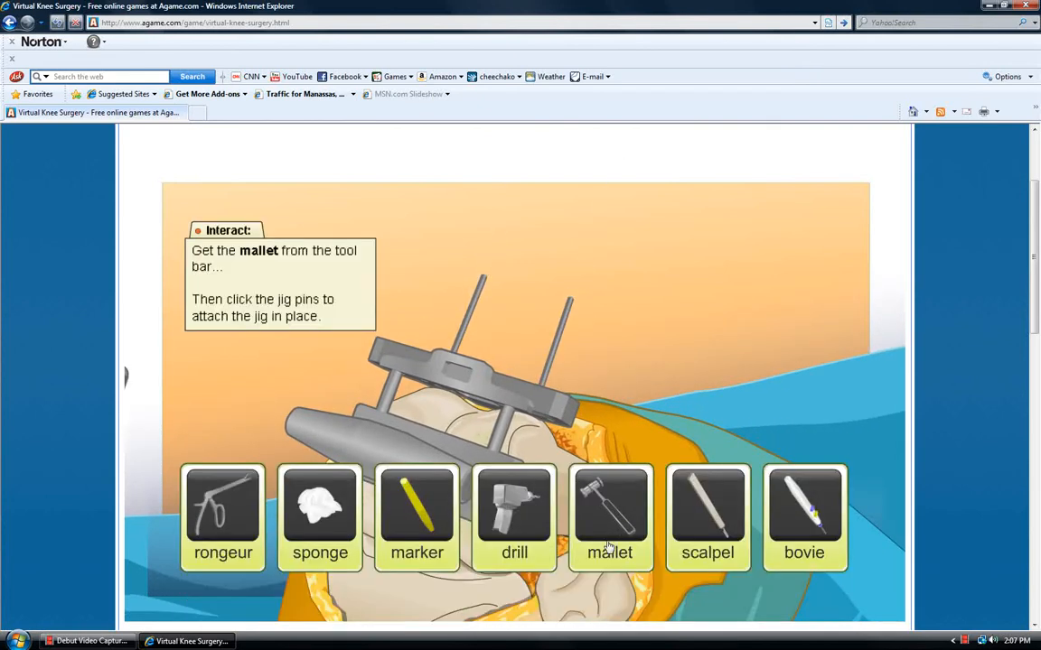
click(609, 510)
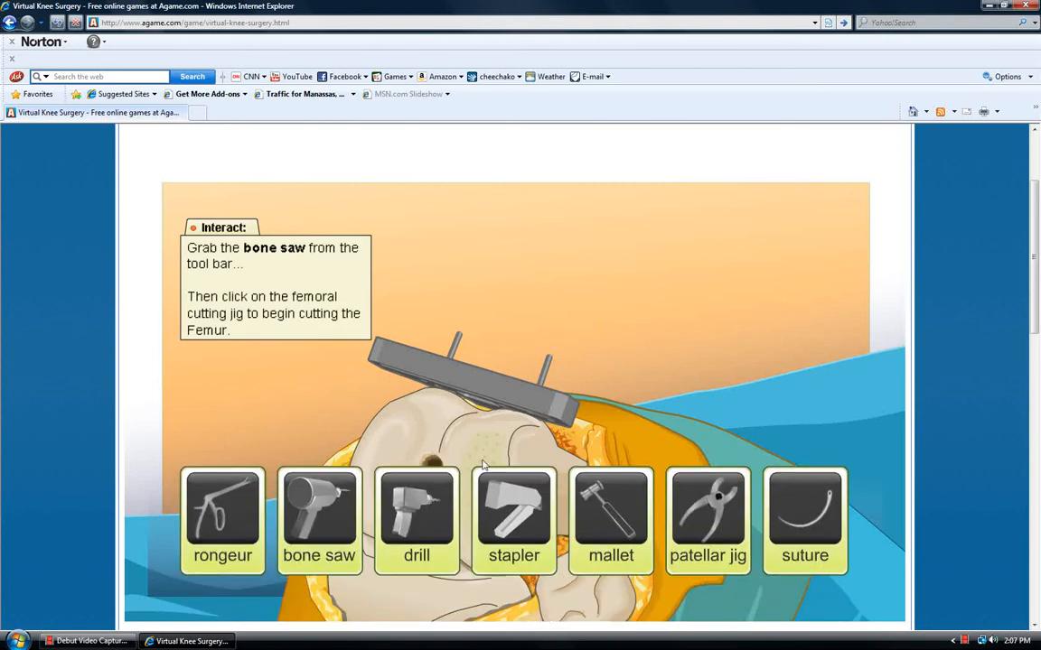
Saw the femur to shape along the femoral cutting jig.
click(319, 515)
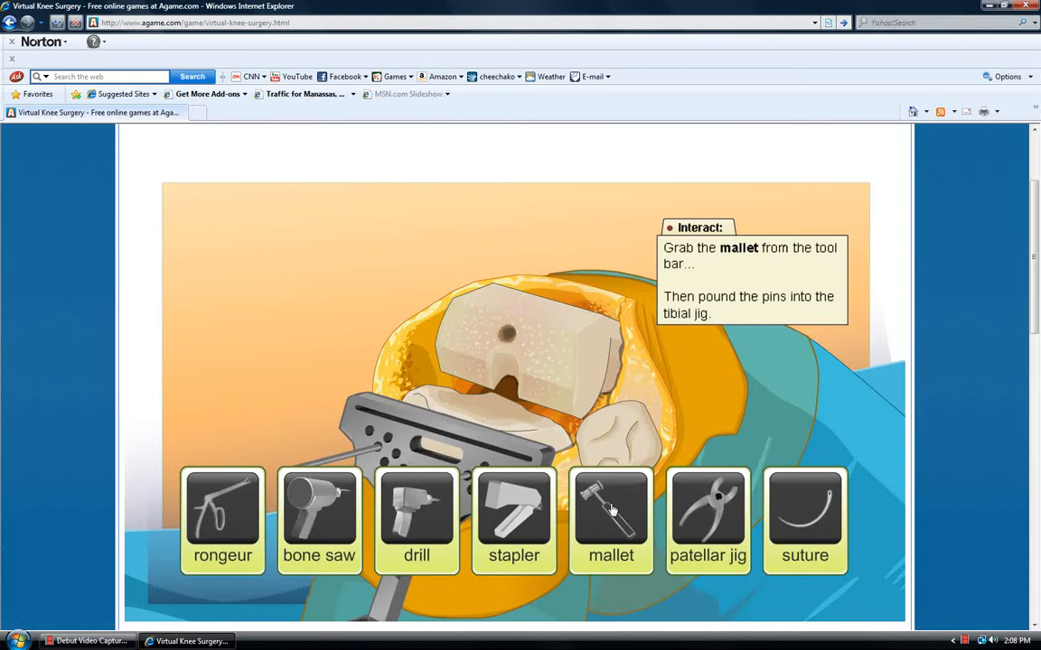
Mallet the tibial jig pins, saw off the tibia top, and shape the patella.
click(612, 515)
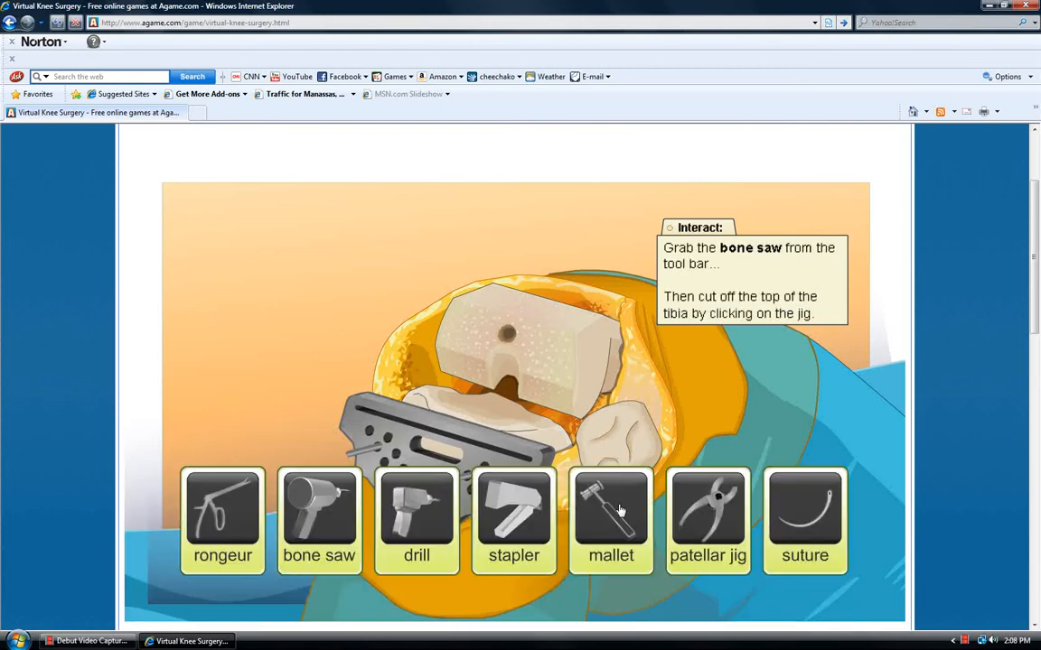
click(318, 510)
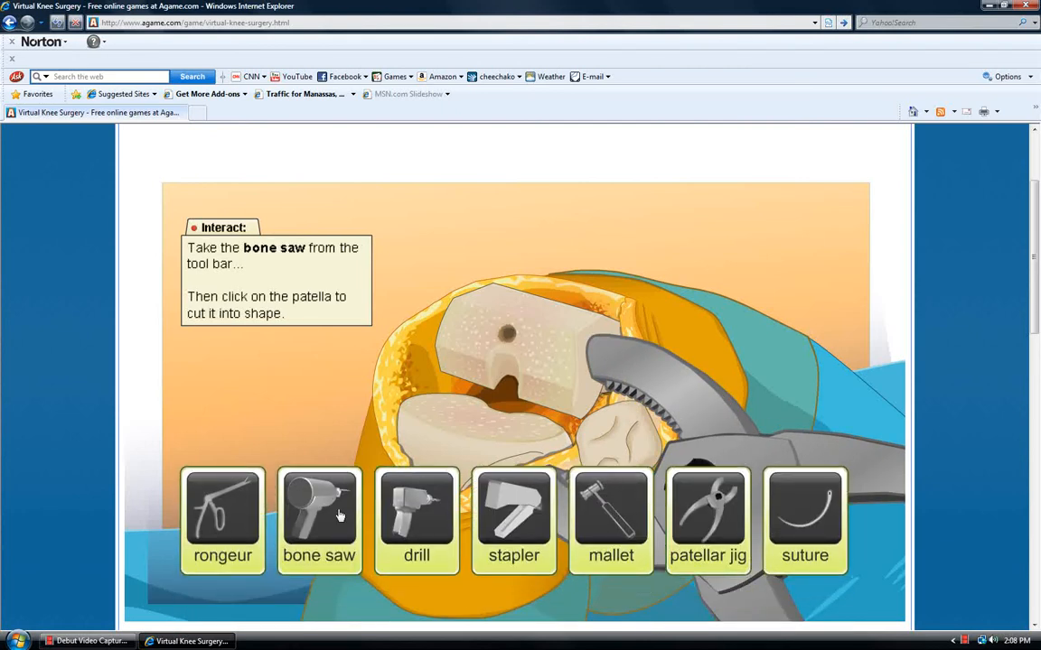
click(319, 511)
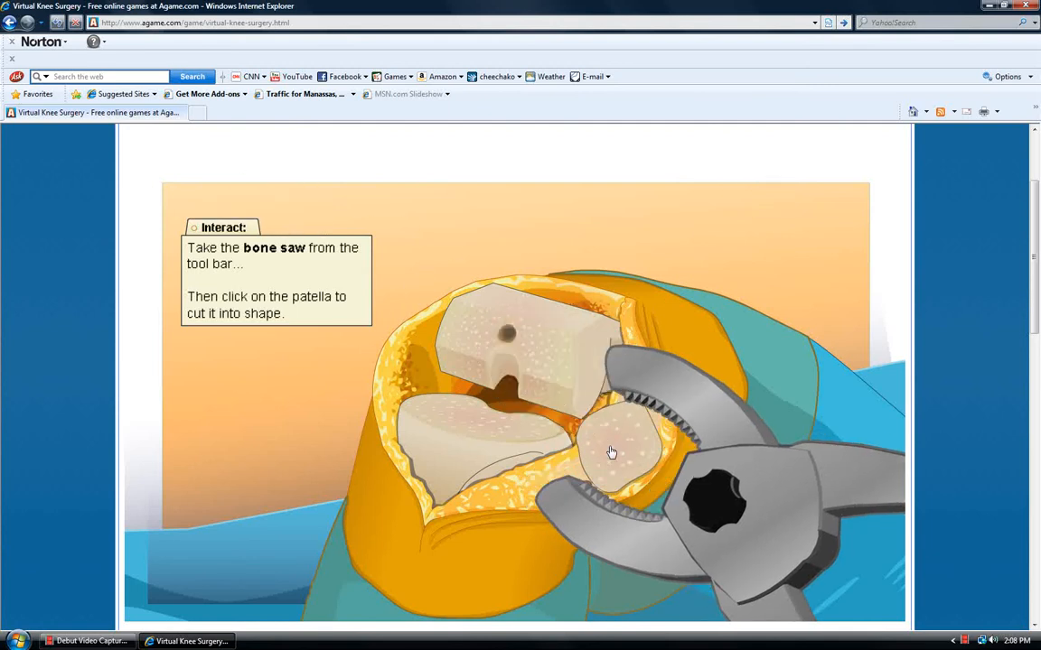
click(610, 452)
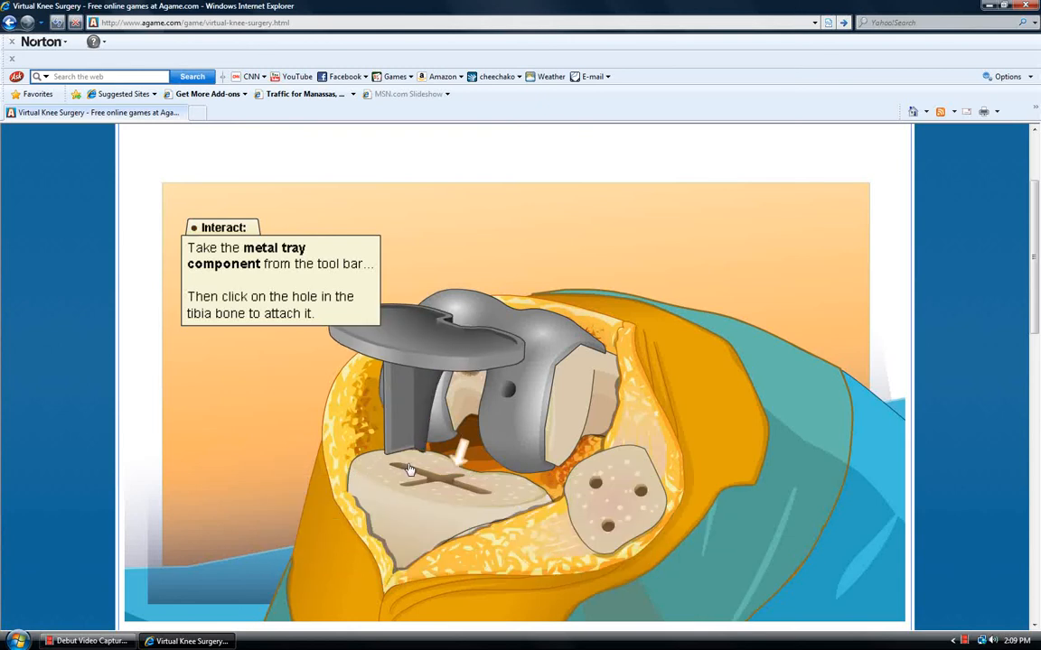
Fit the metal tray, plastic spacer and patellar component; answer that the spacer is replaceable separately.
click(452, 465)
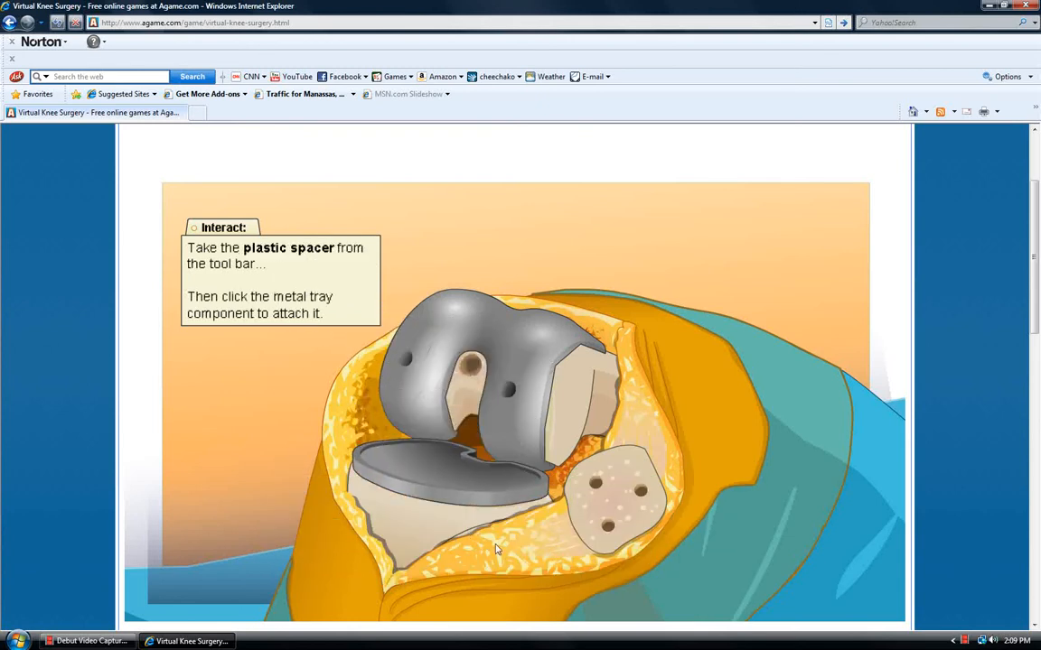
mouse_move(502, 548)
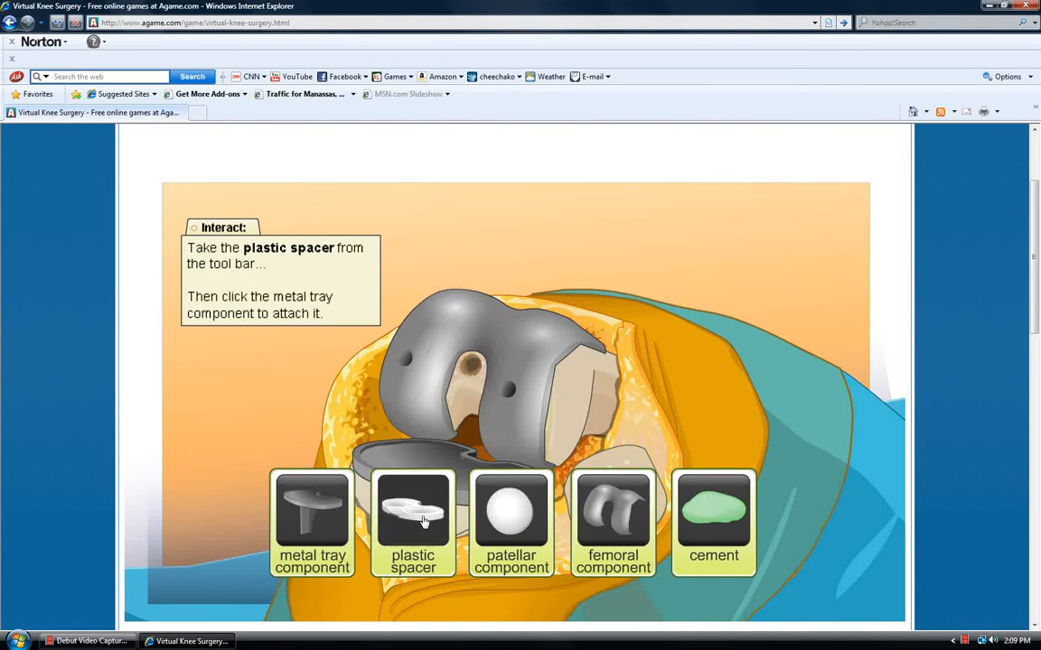
click(413, 524)
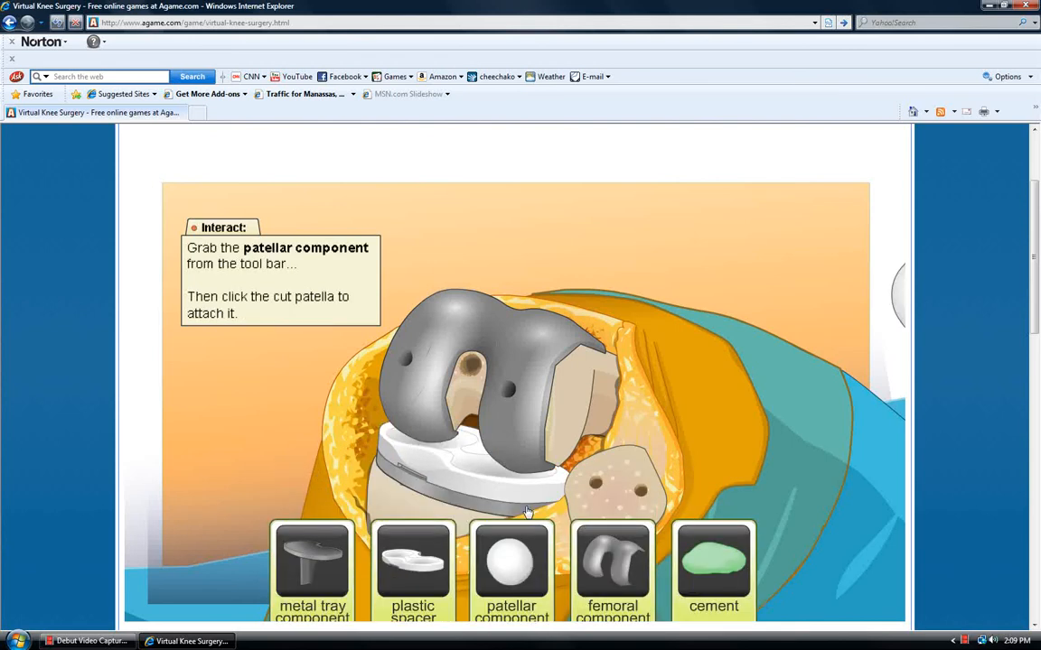
drag(512, 558, 601, 495)
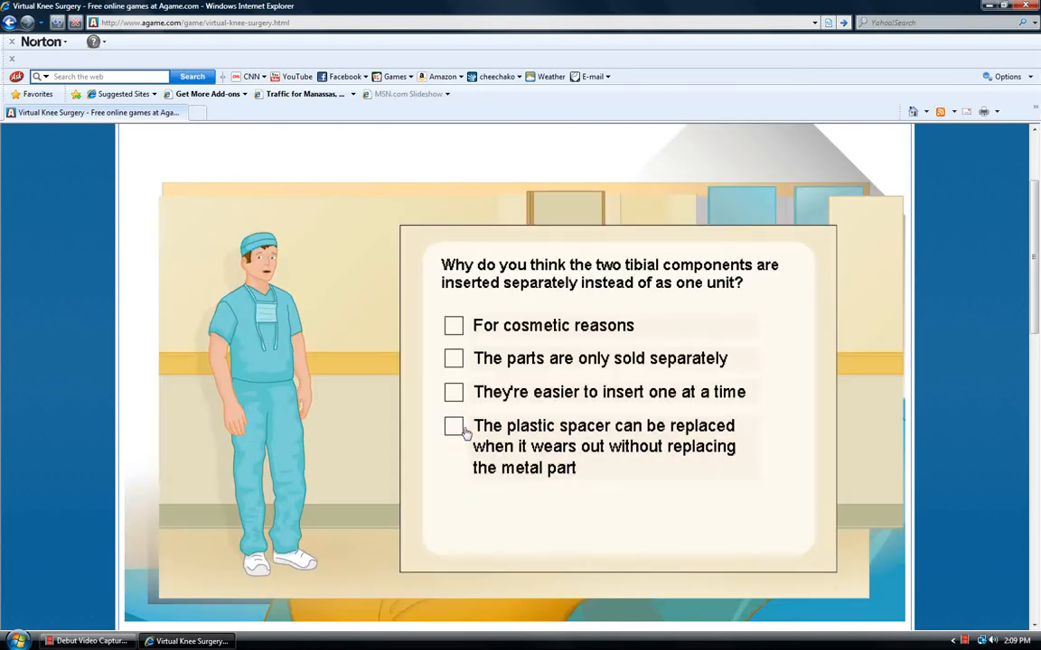
click(453, 425)
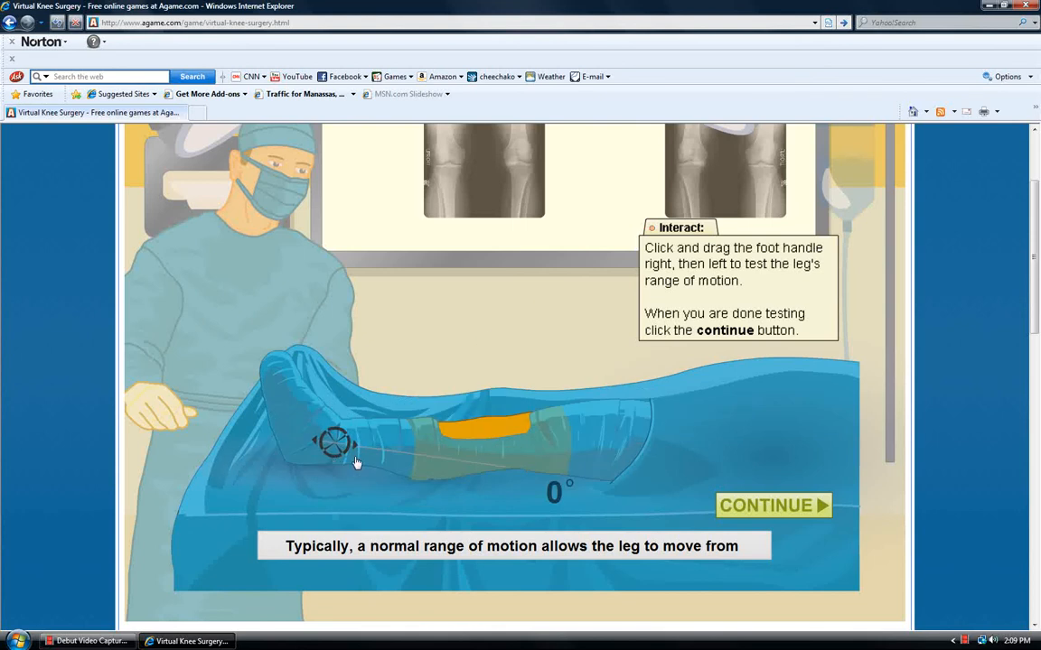
Bend the leg to 130 degrees with the foot handle and continue.
drag(334, 441, 497, 466)
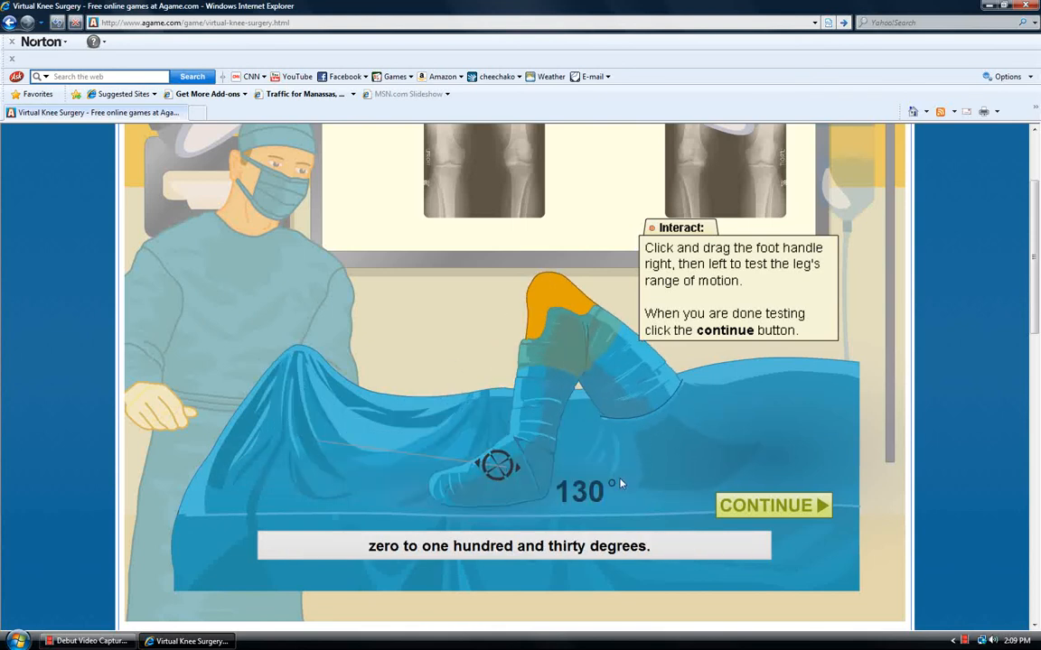
click(773, 505)
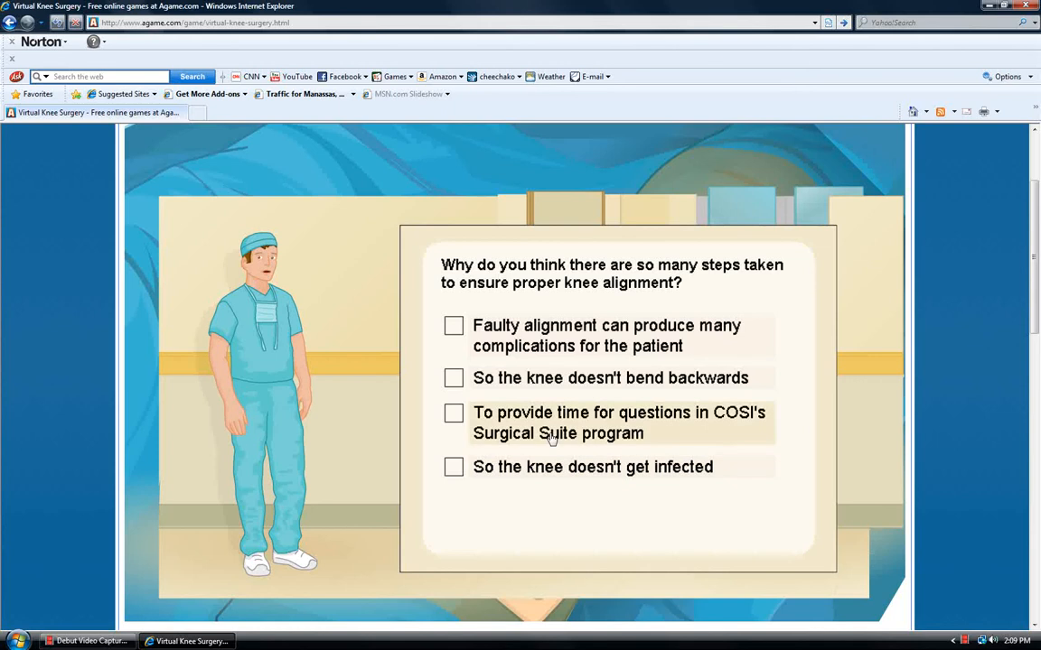
Pick an answer in the knee alignment quiz.
click(453, 325)
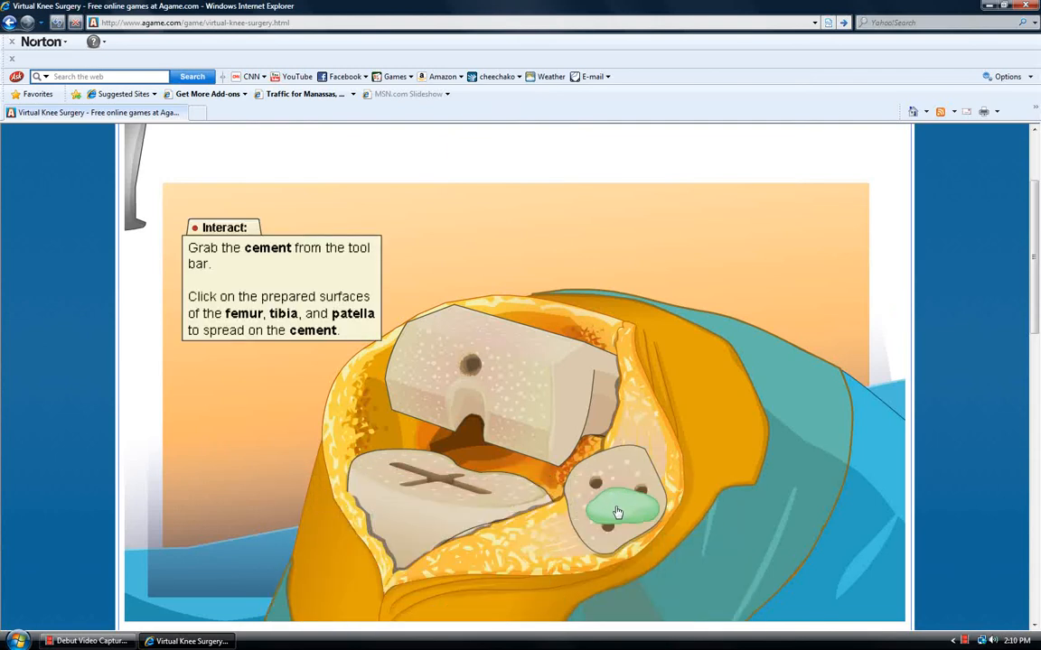
Apply bone cement to the prepared surfaces, starting with the patella.
click(617, 512)
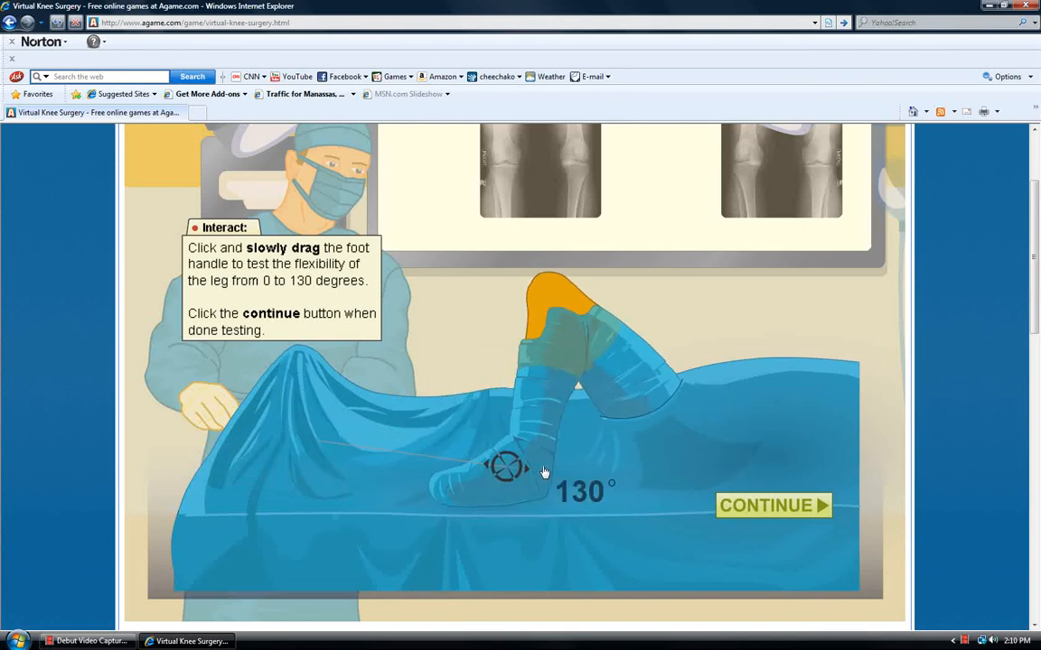
Confirm the leg flexes to 130 degrees and move on to closing.
click(774, 505)
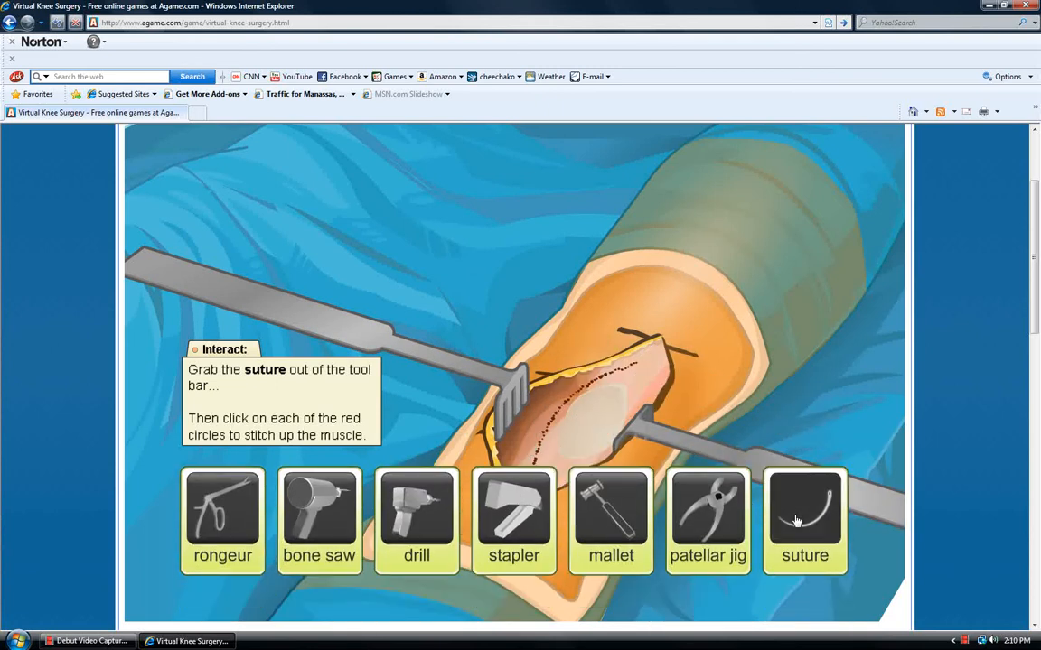
Stitch the muscle and the red-circle points along the incision with the suture.
click(804, 510)
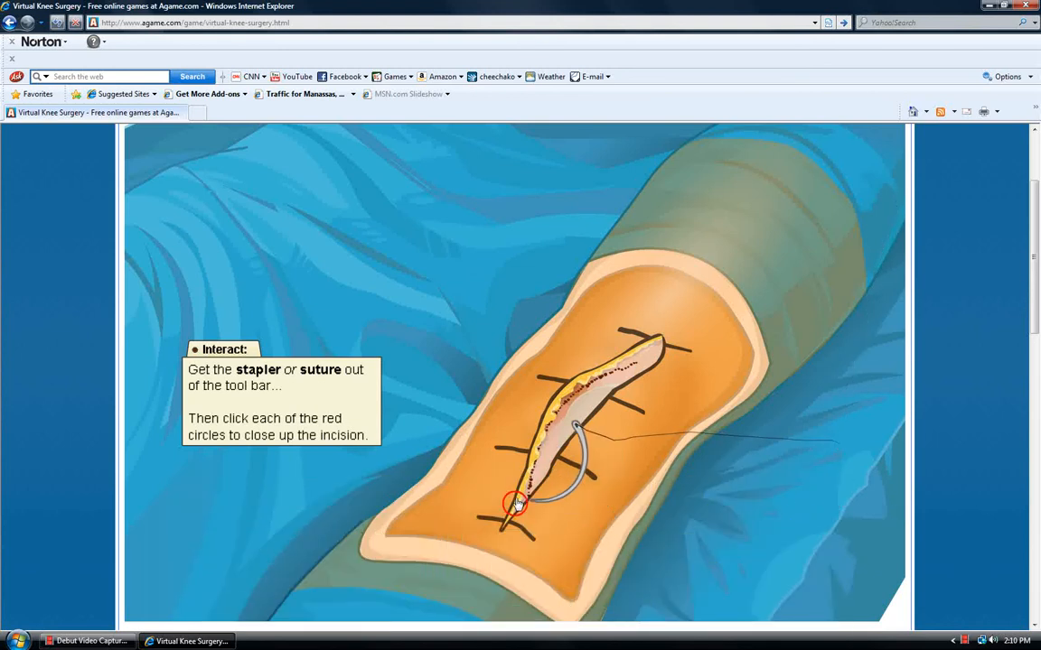
click(515, 504)
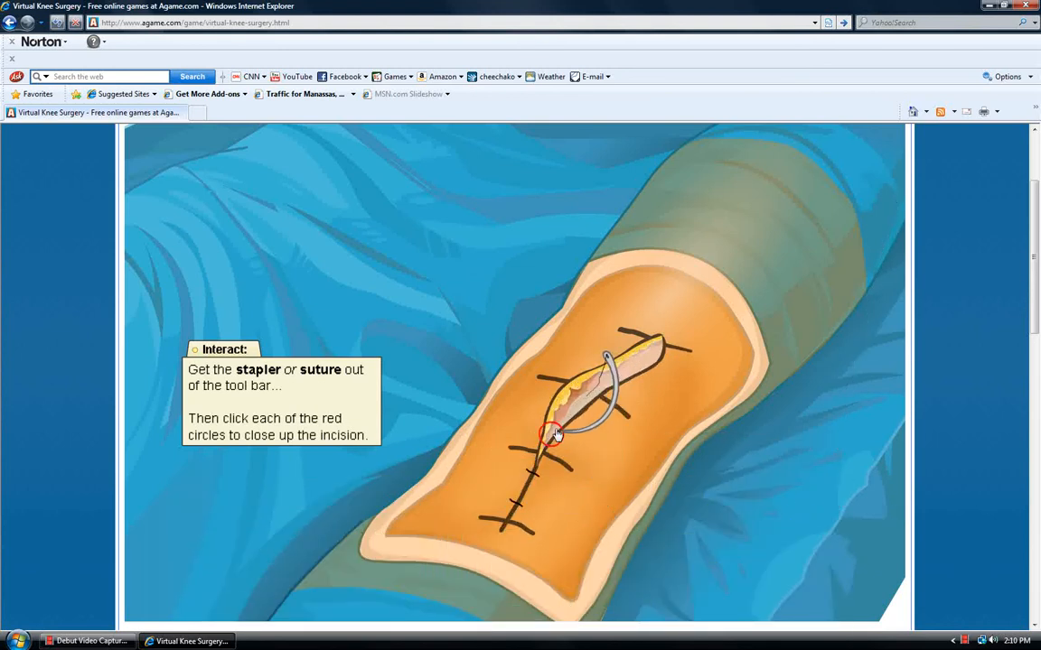
click(553, 434)
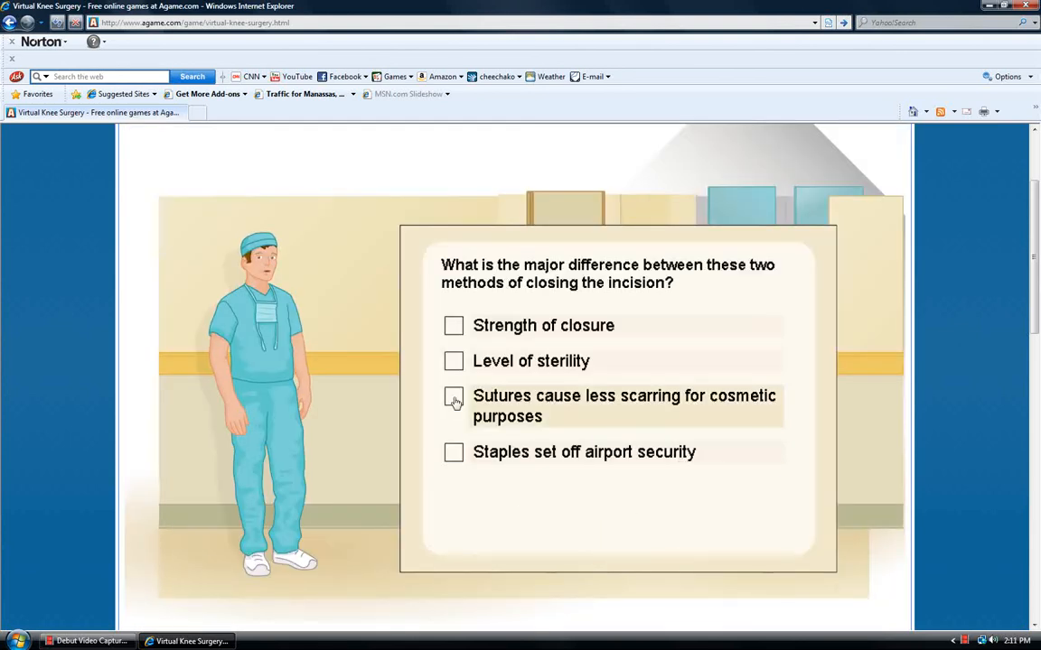
Tick 'Sutures cause less scarring for cosmetic purposes' in the staples-versus-sutures quiz.
click(452, 397)
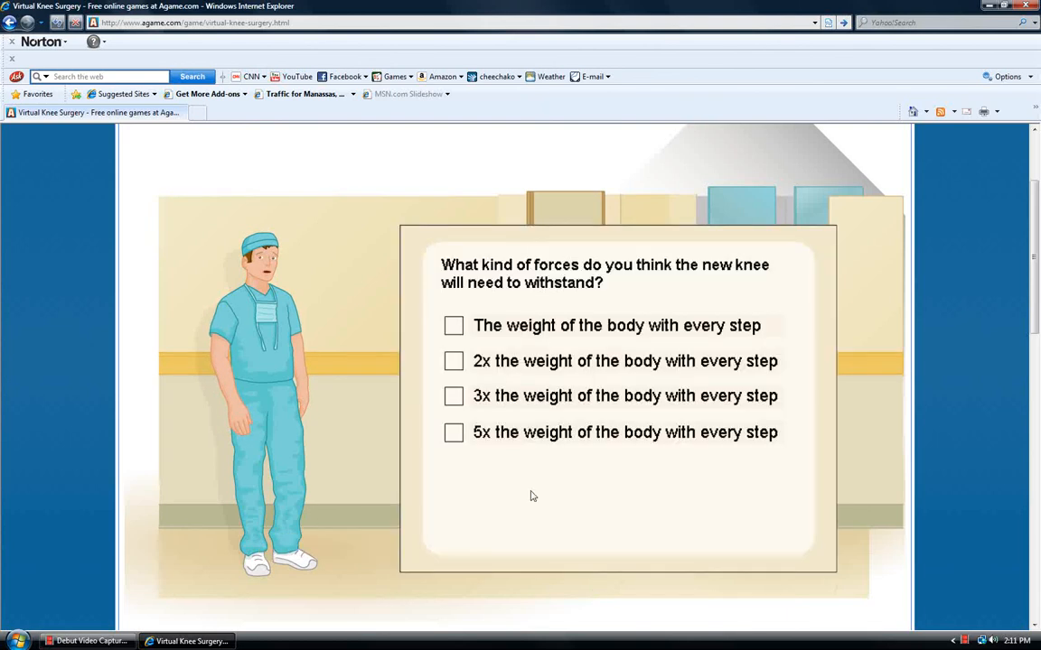
mouse_move(461, 440)
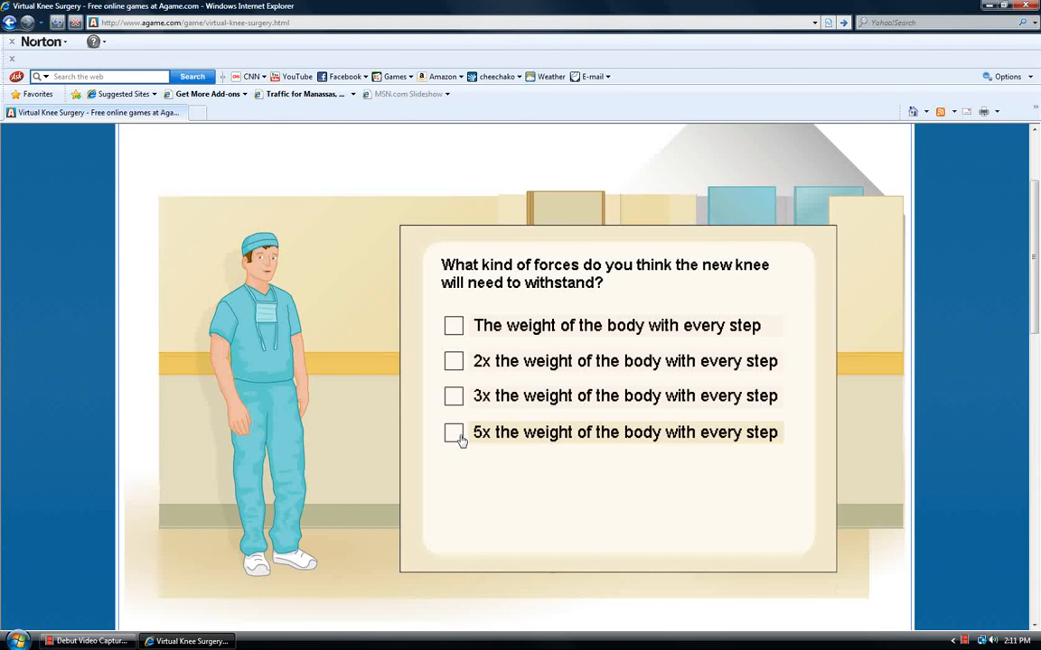
Select '5x the weight of the body with every step' as the knee-forces answer.
click(454, 432)
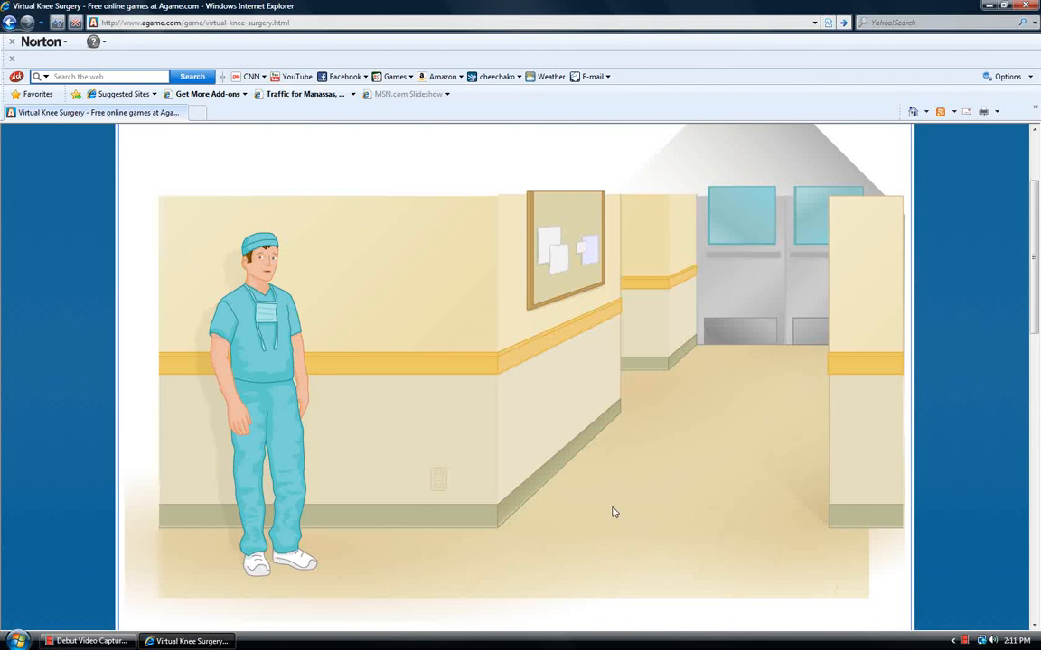
mouse_move(646, 238)
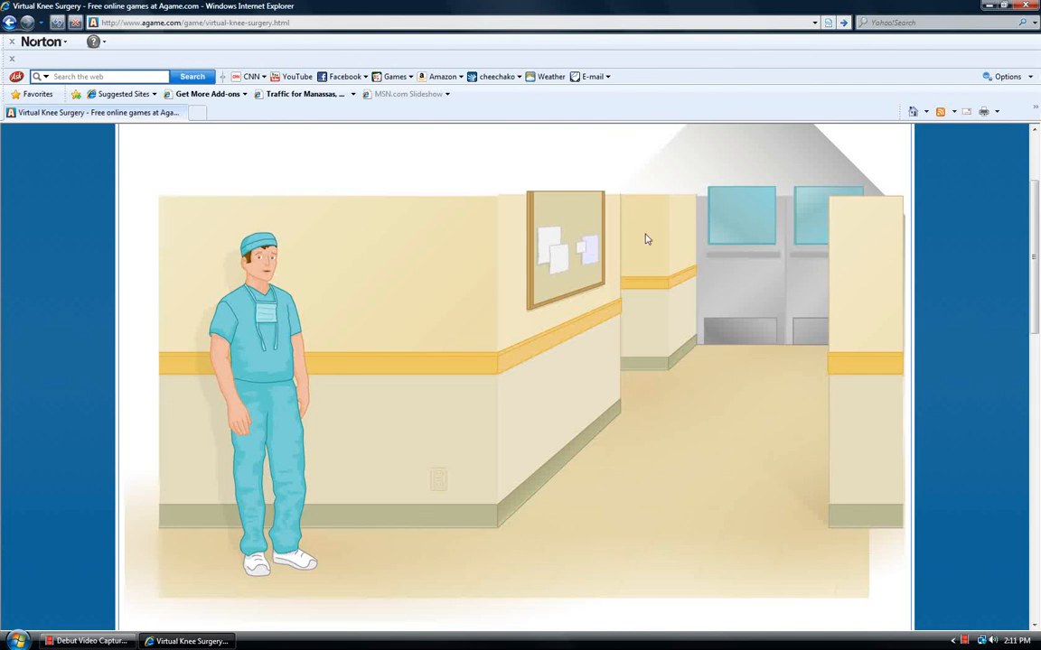